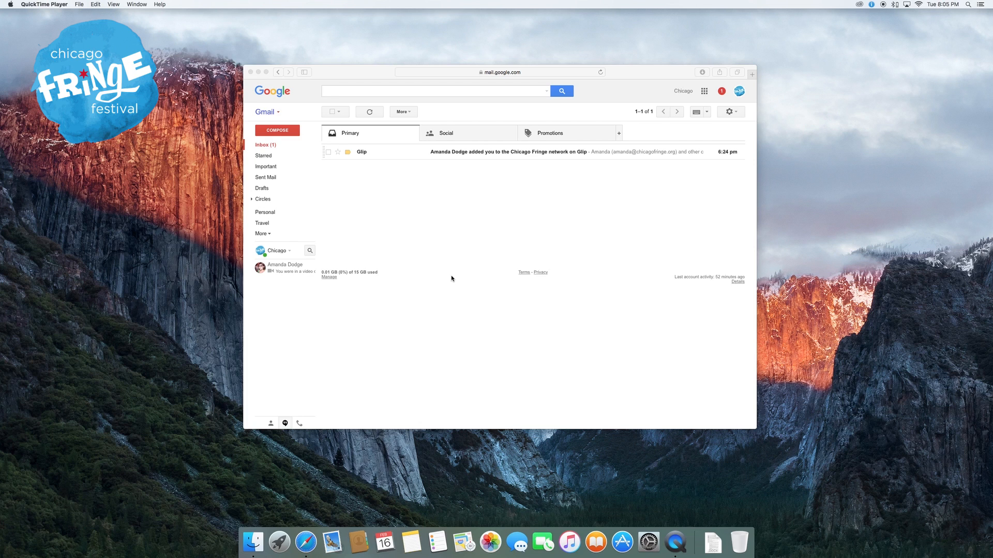
mouse_move(395, 279)
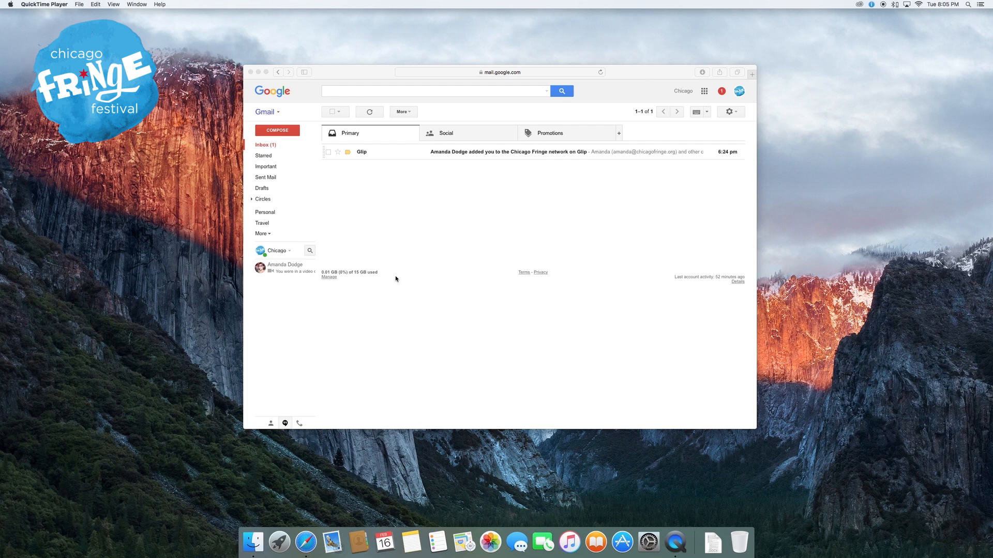
mouse_move(398, 281)
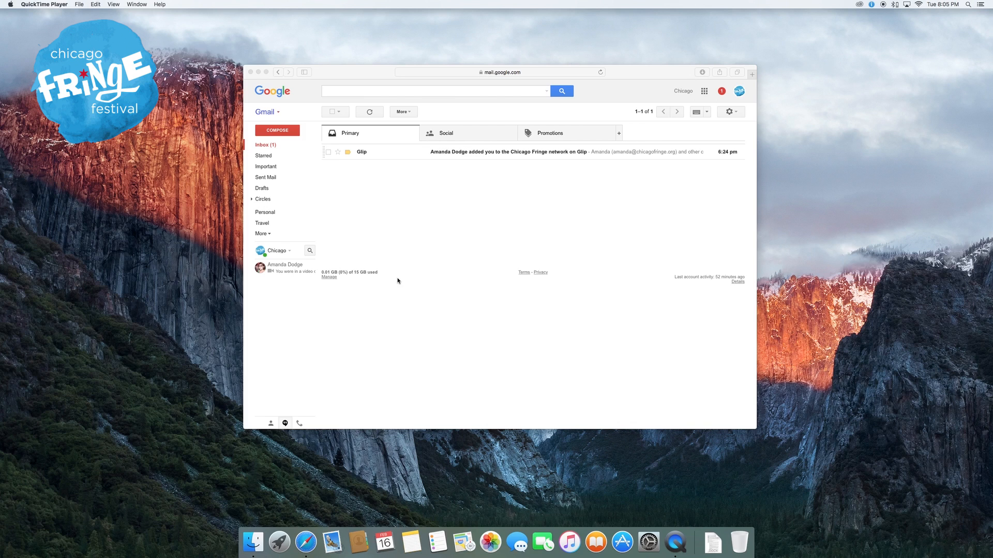
mouse_move(416, 257)
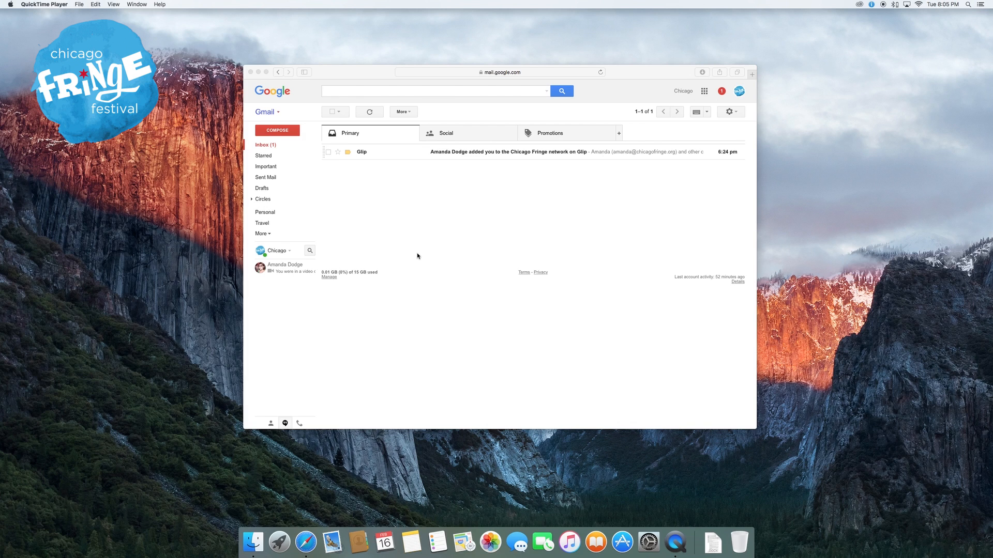
mouse_move(524, 161)
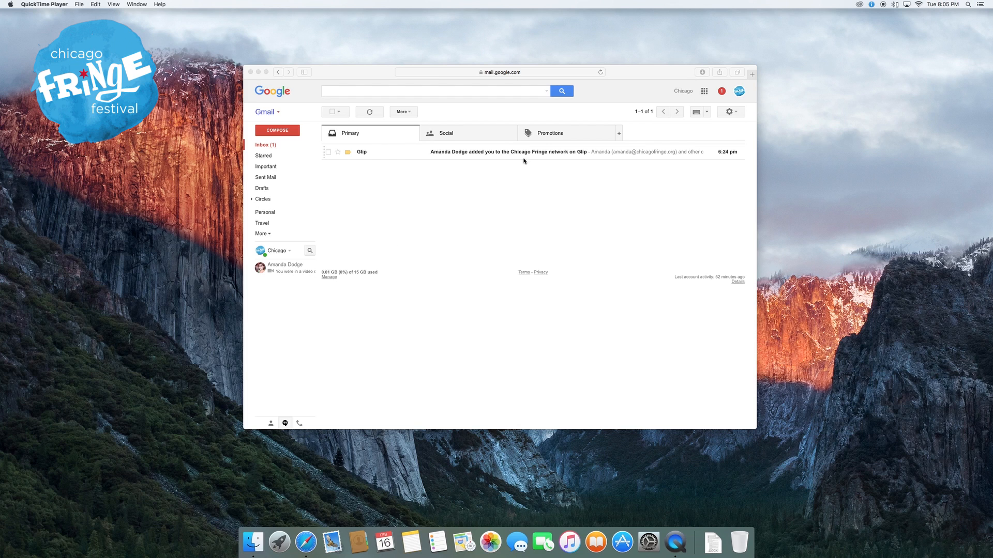
left_click(499, 71)
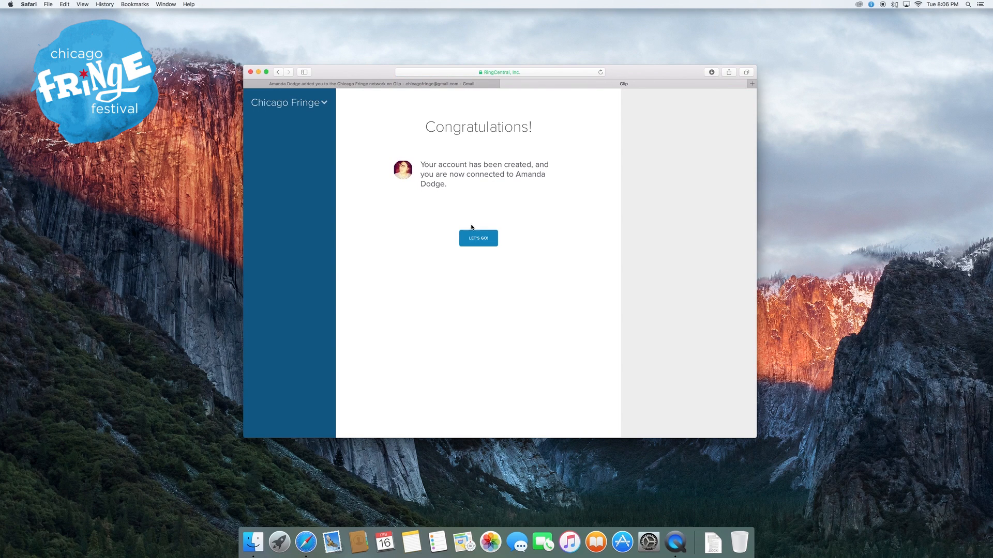
mouse_move(510, 210)
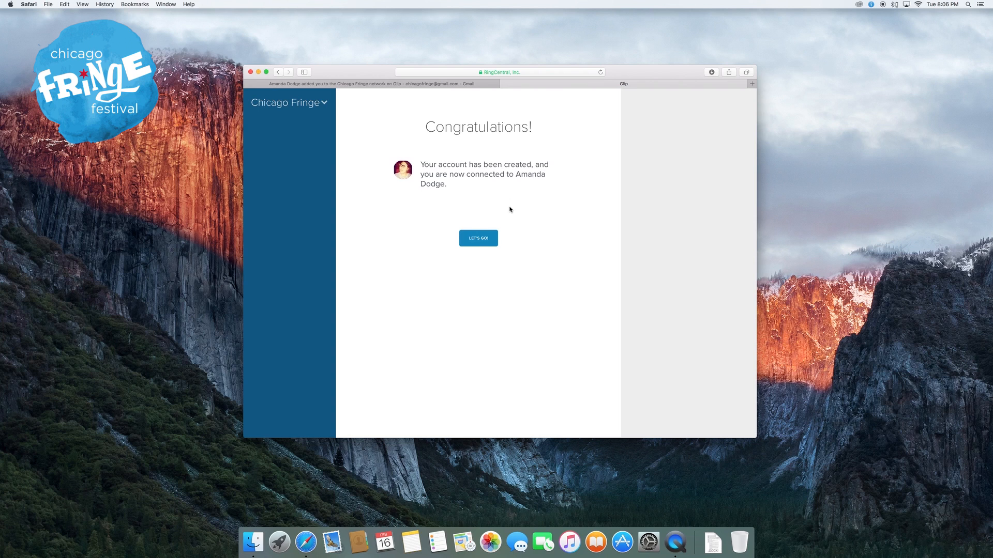
mouse_move(439, 156)
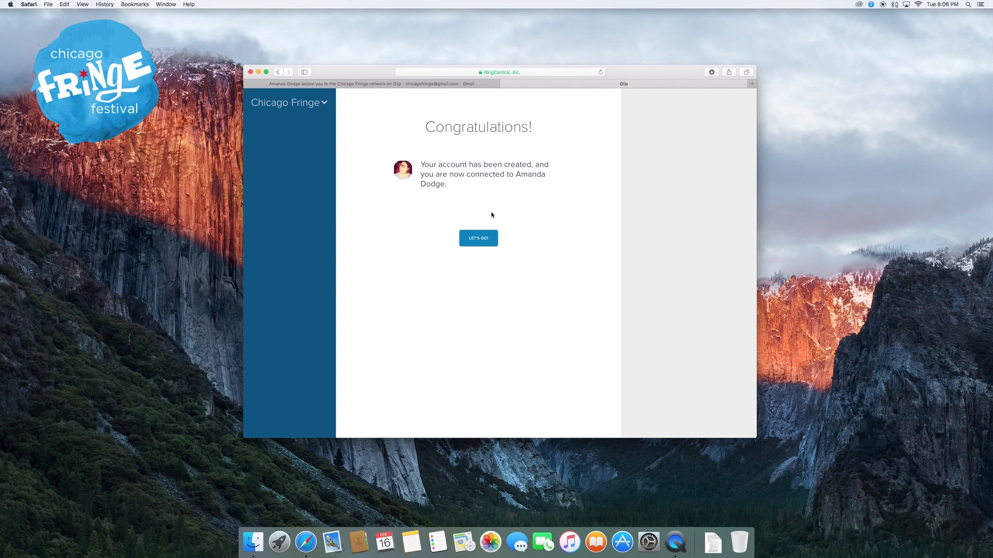
Step: Enter profile name Test Account and job title 'Amazing SHOW'
left_click(477, 238)
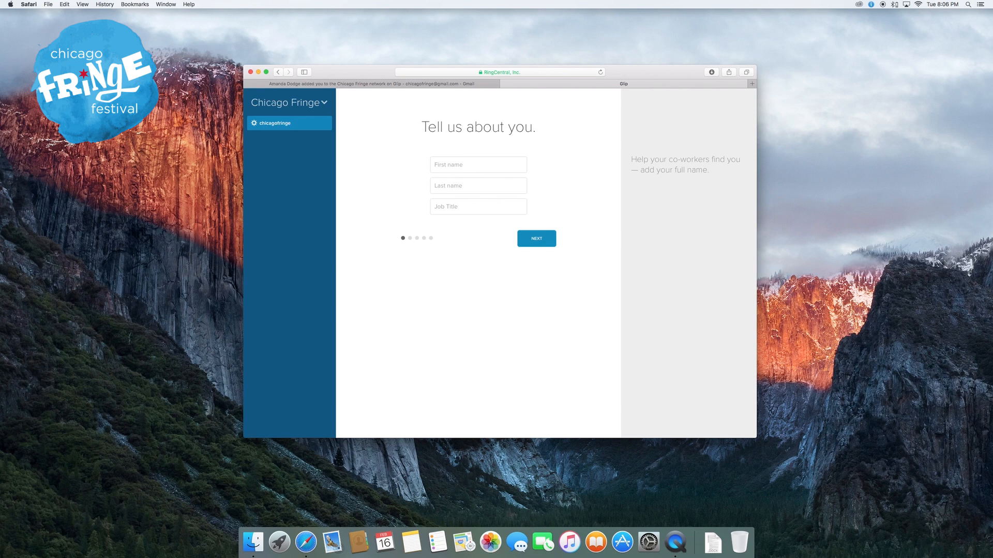
type("Test")
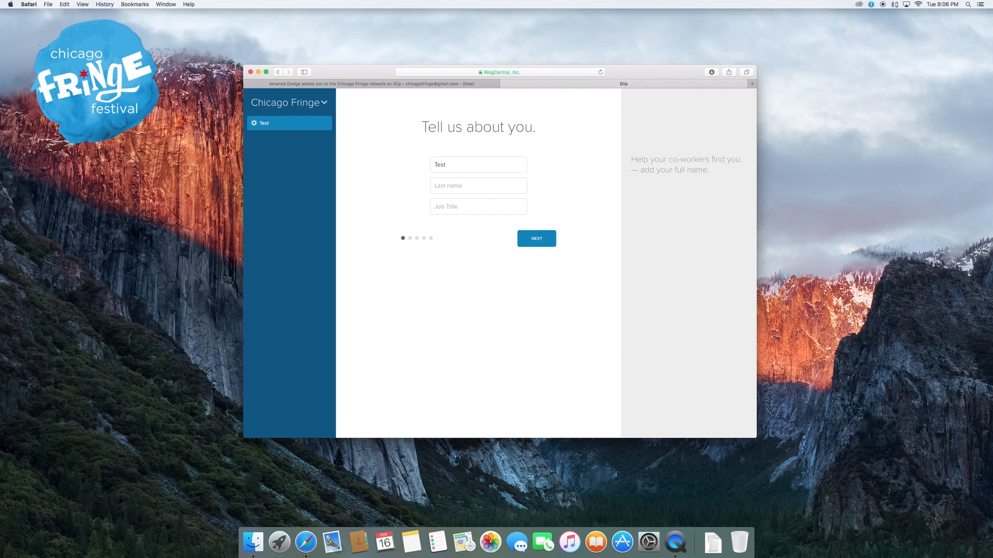
type("Accou")
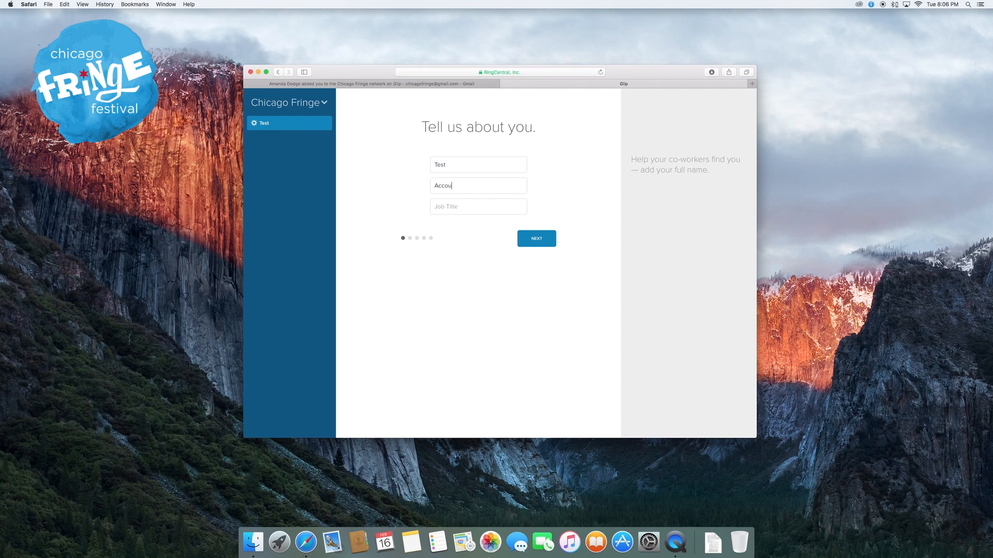
type("nt")
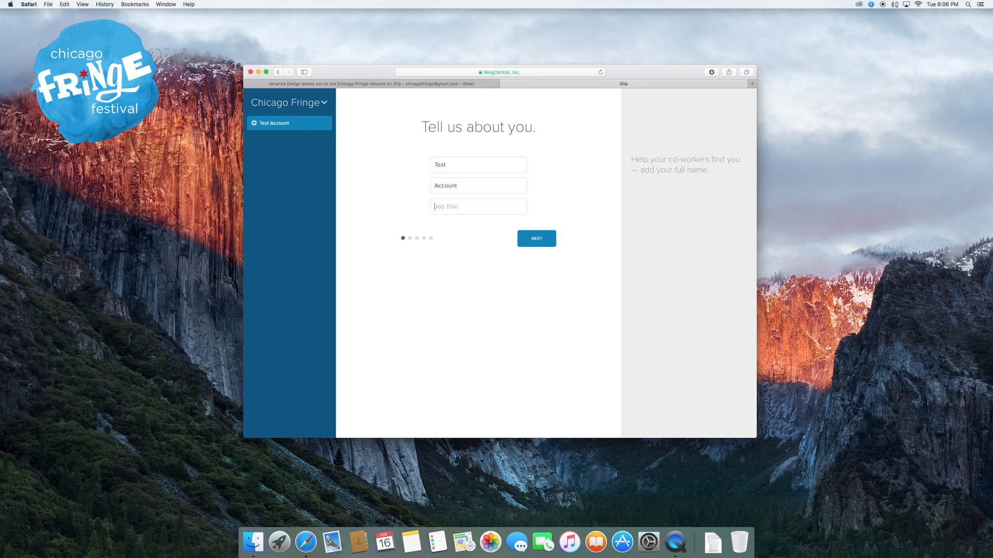
type("/")
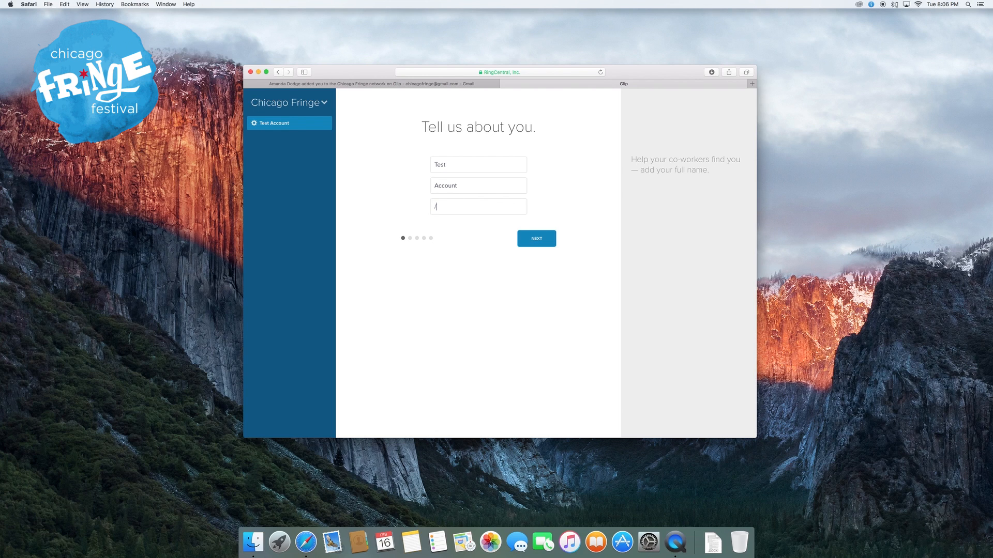
type("A")
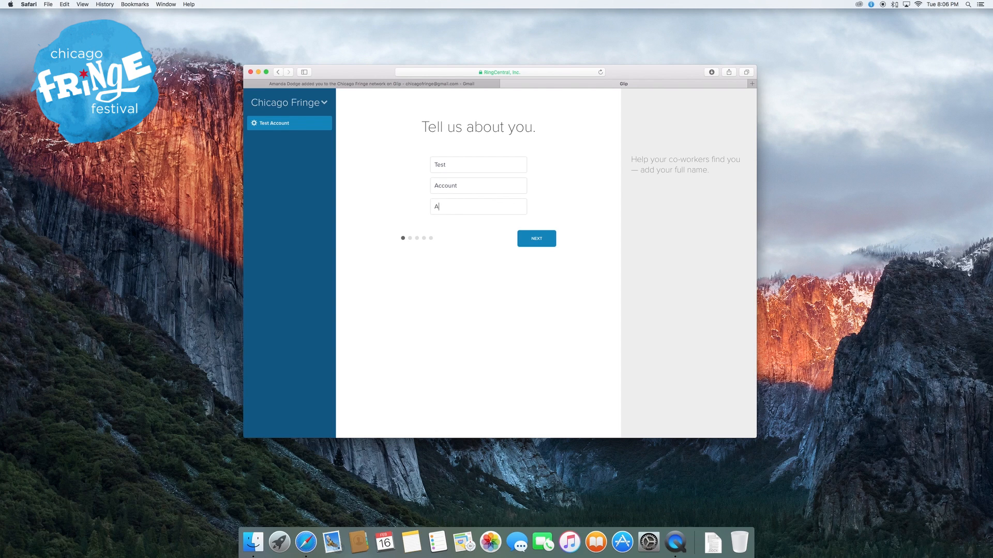
type("maz")
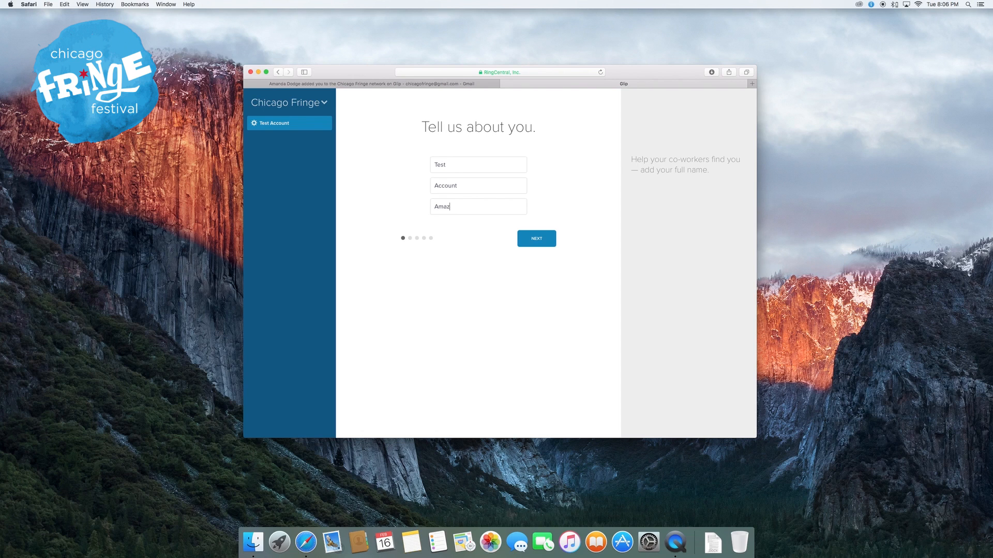
type("ing")
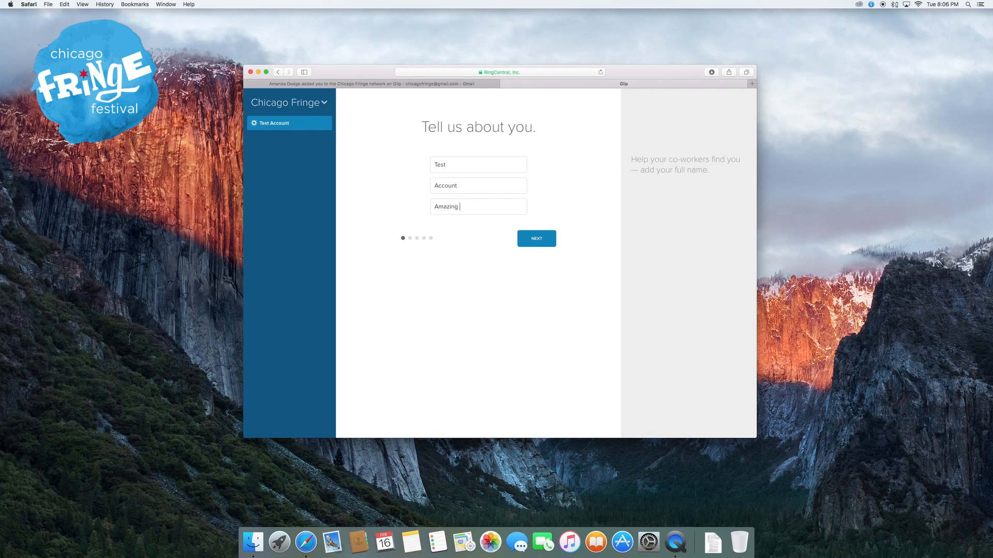
type("SHOW")
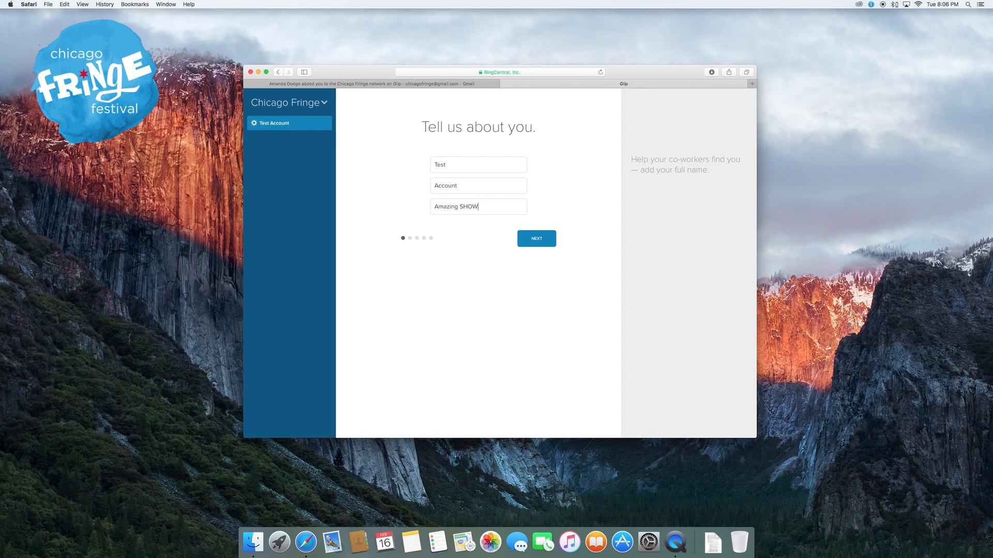
Step: Submit the profile and skip adding a photo and enabling notifications
left_click(536, 238)
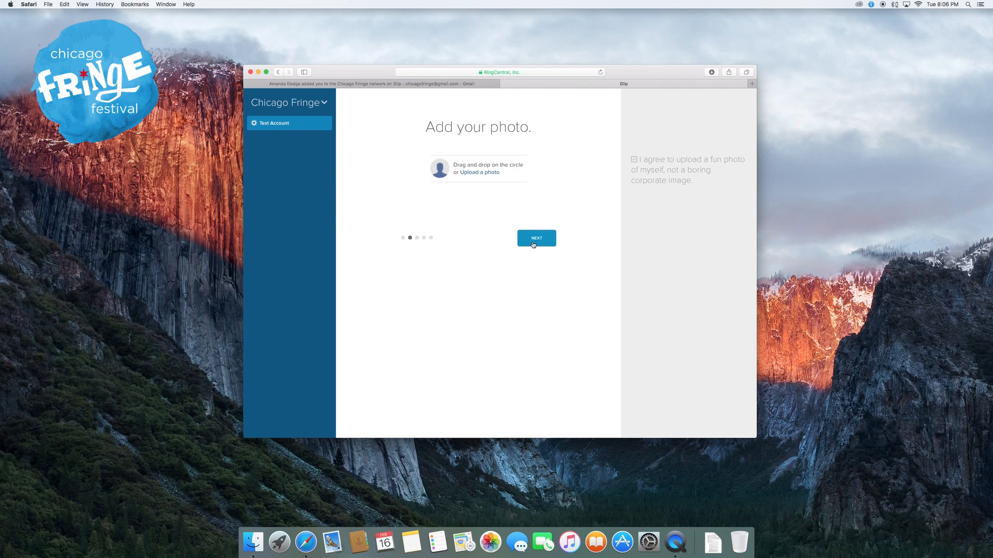
mouse_move(453, 169)
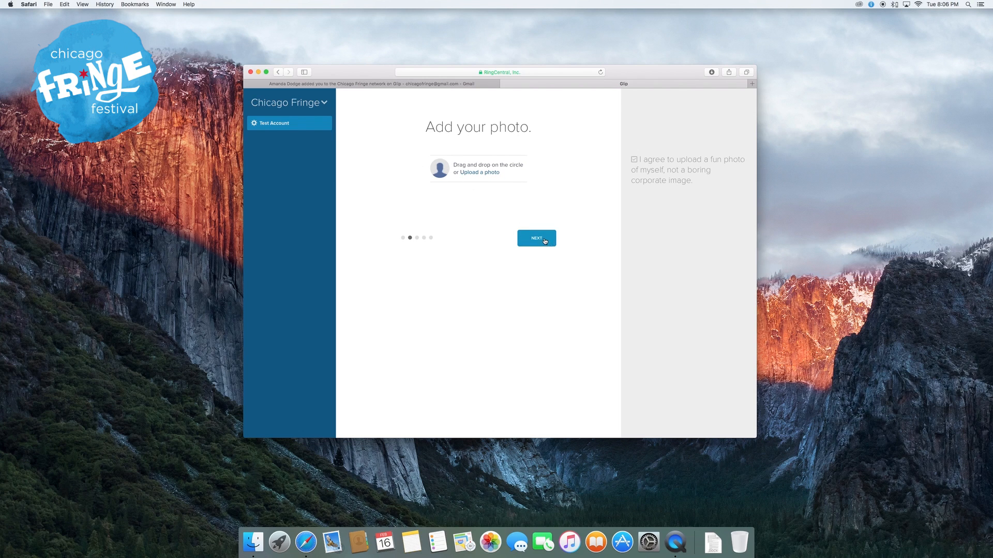
left_click(535, 239)
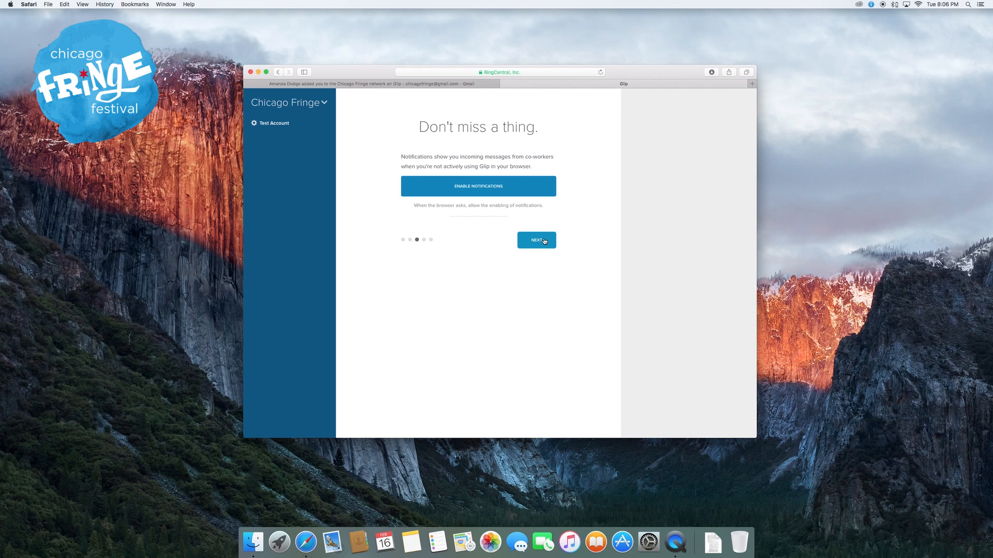
left_click(535, 239)
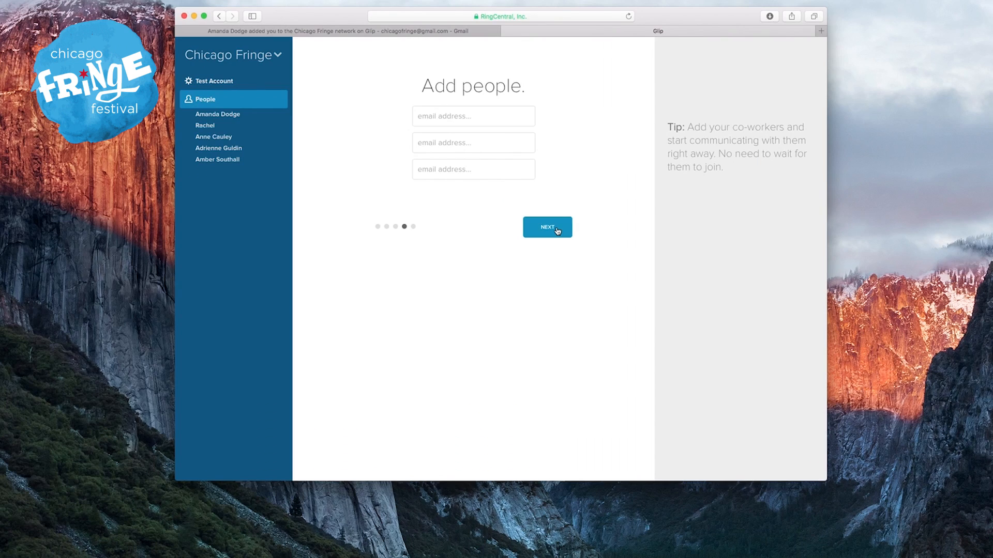
Step: Skip inviting coworkers, create the account password, and finish setup
left_click(547, 228)
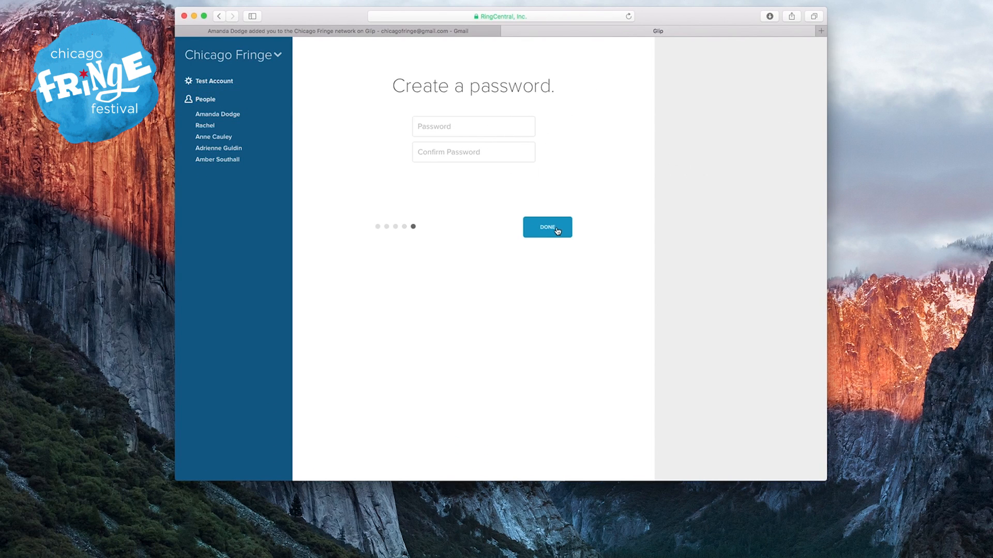
left_click(472, 126)
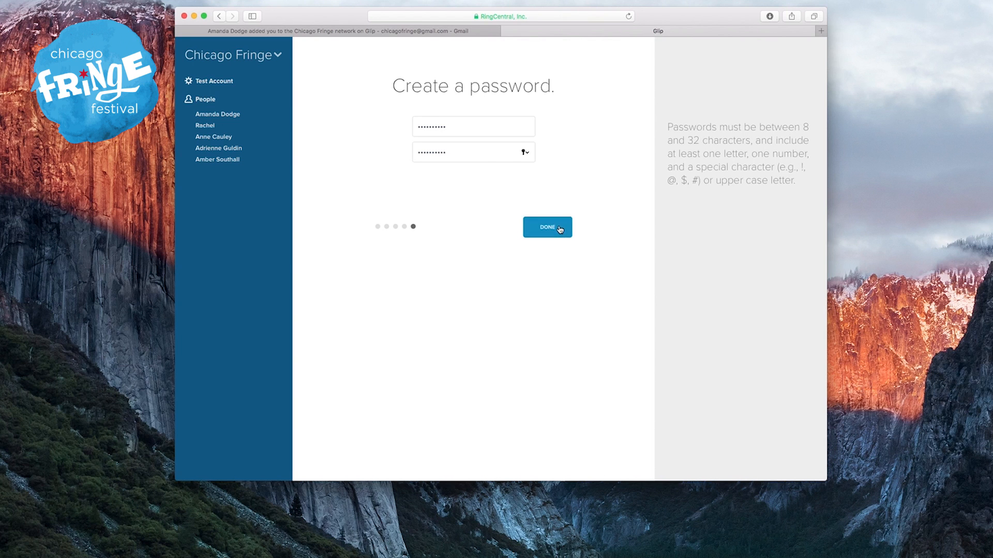
left_click(547, 227)
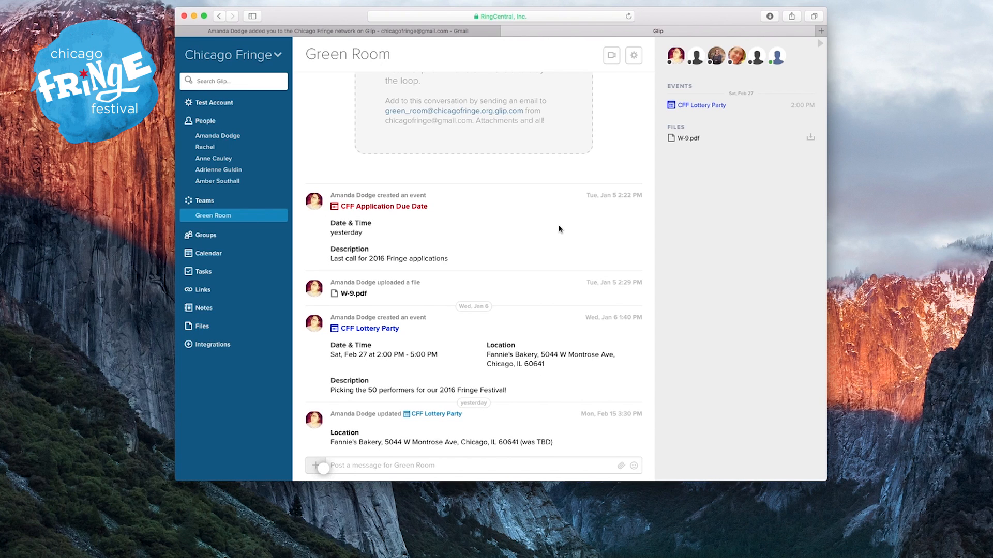
mouse_move(552, 246)
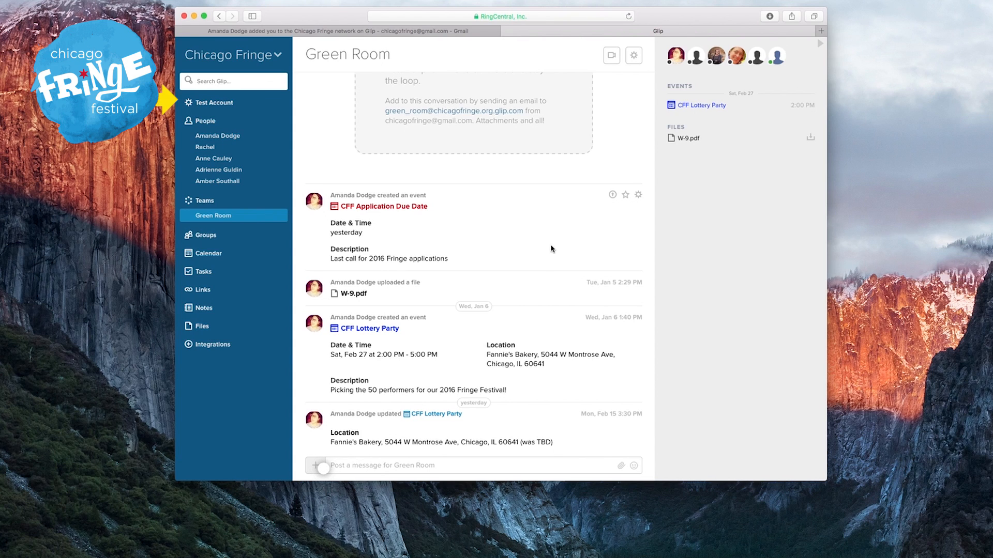
mouse_move(308, 167)
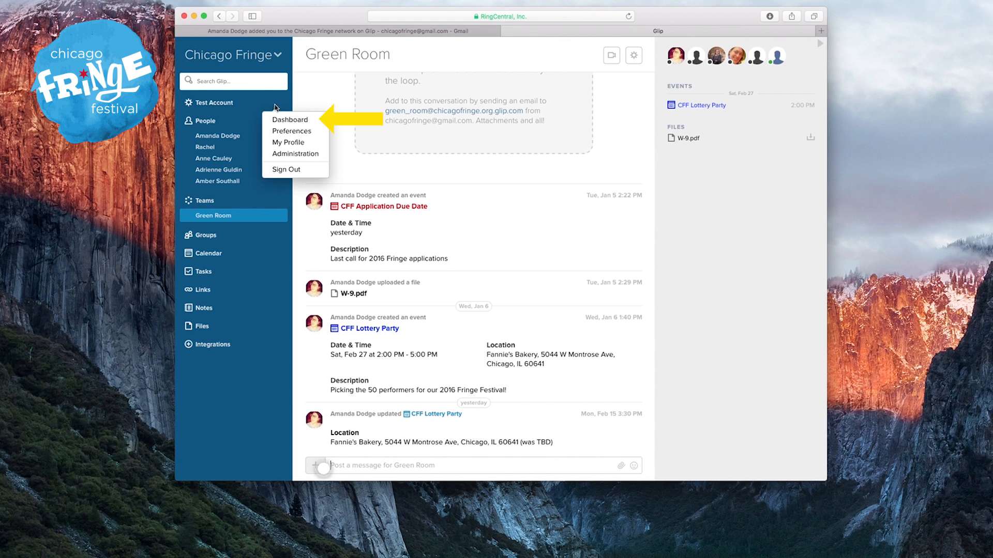
mouse_move(290, 119)
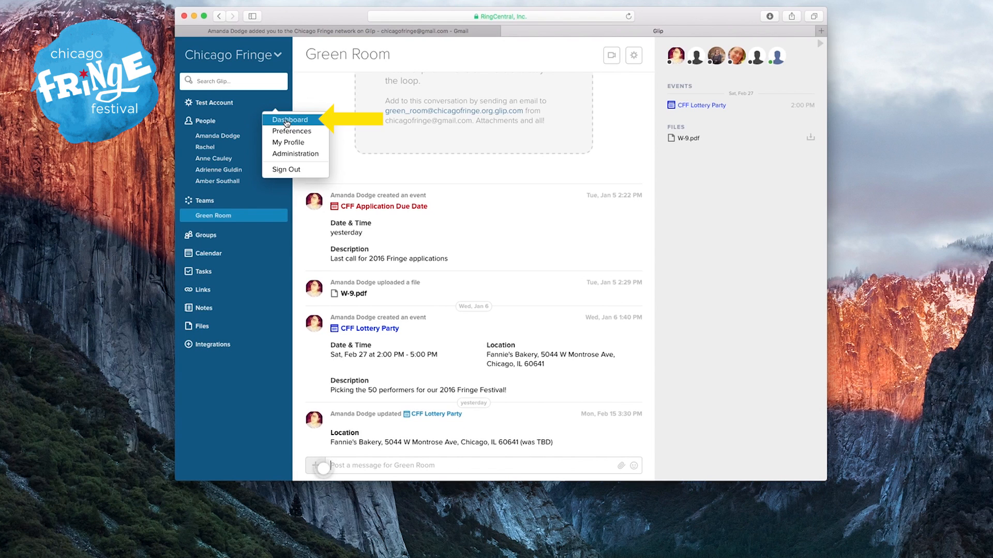
Step: Open the Dashboard from the Test Account menu
left_click(289, 120)
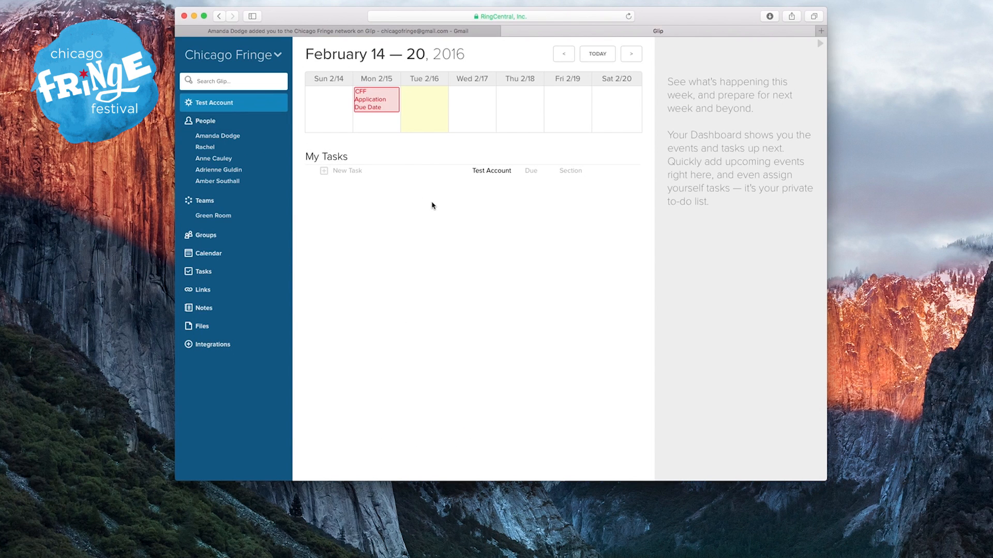
mouse_move(377, 106)
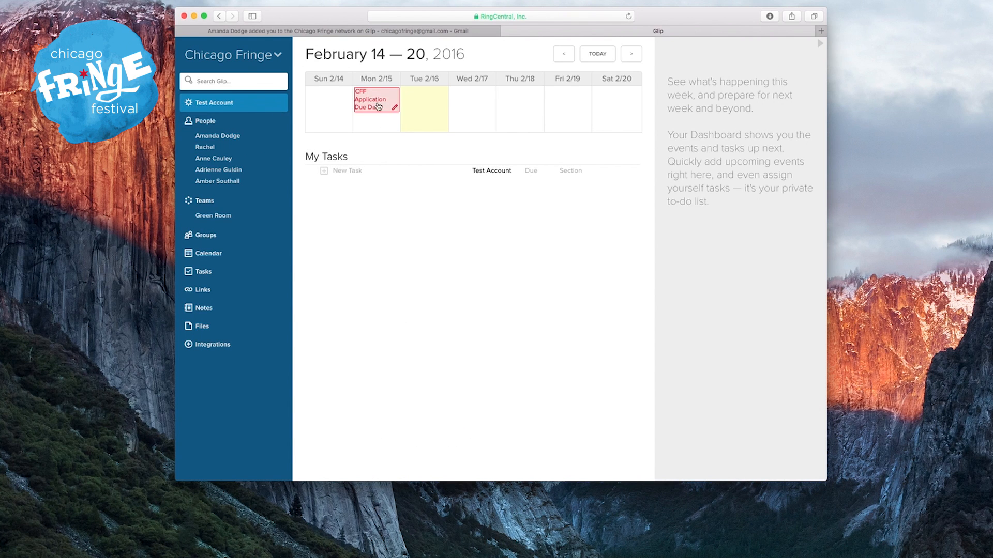
mouse_move(243, 126)
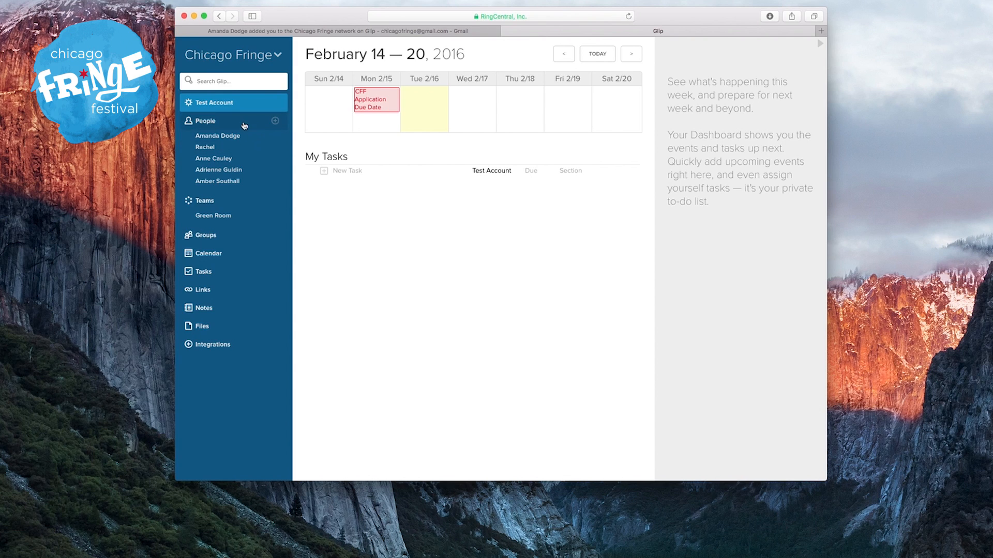
mouse_move(239, 123)
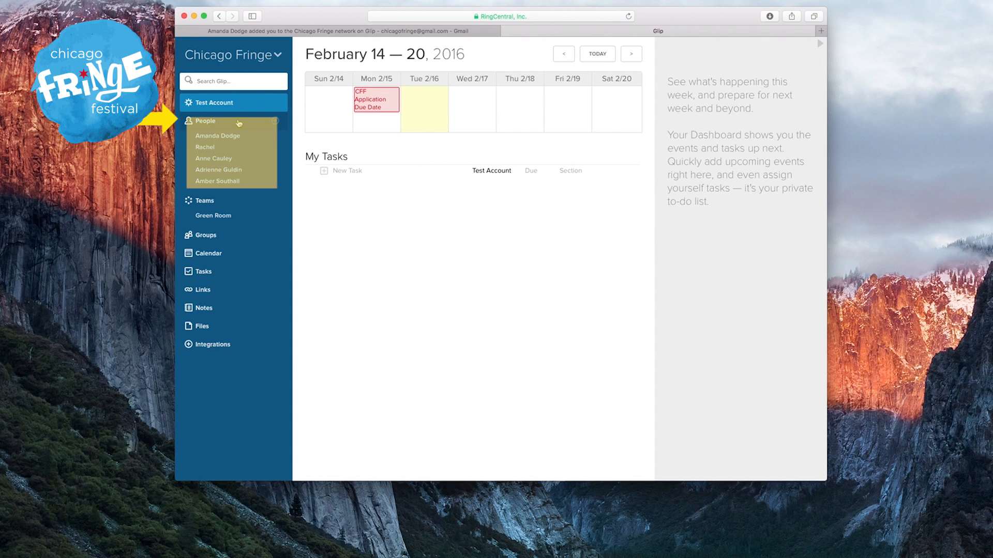
mouse_move(247, 124)
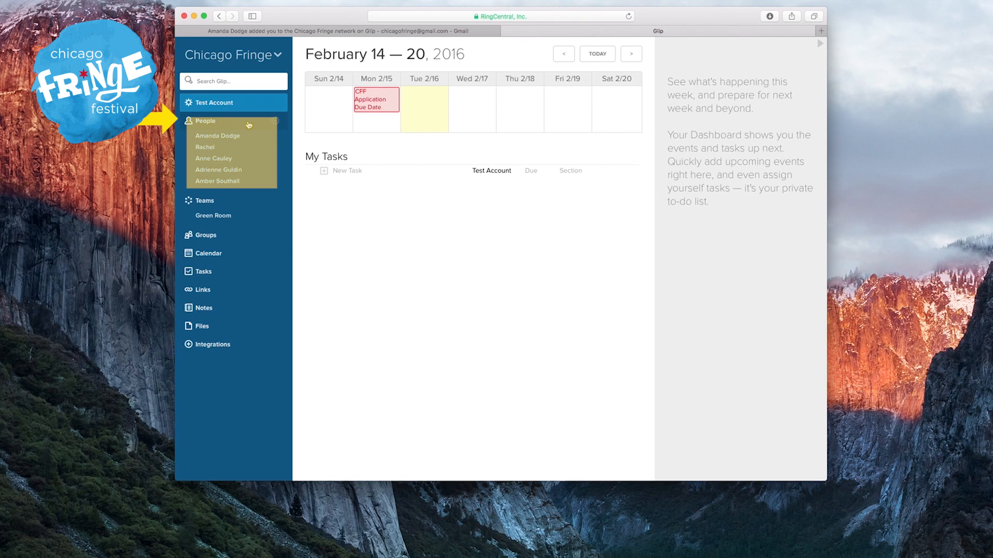
left_click(218, 135)
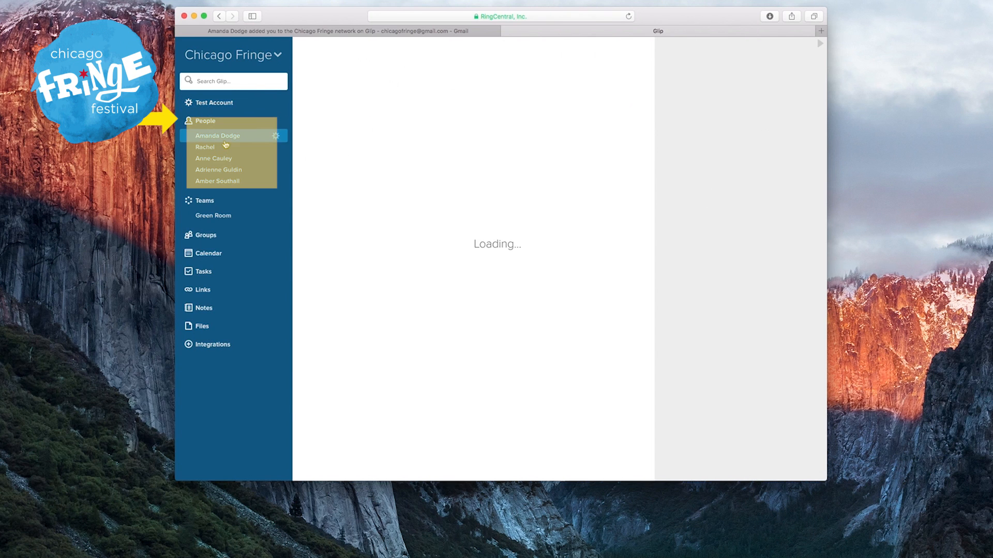
left_click(218, 135)
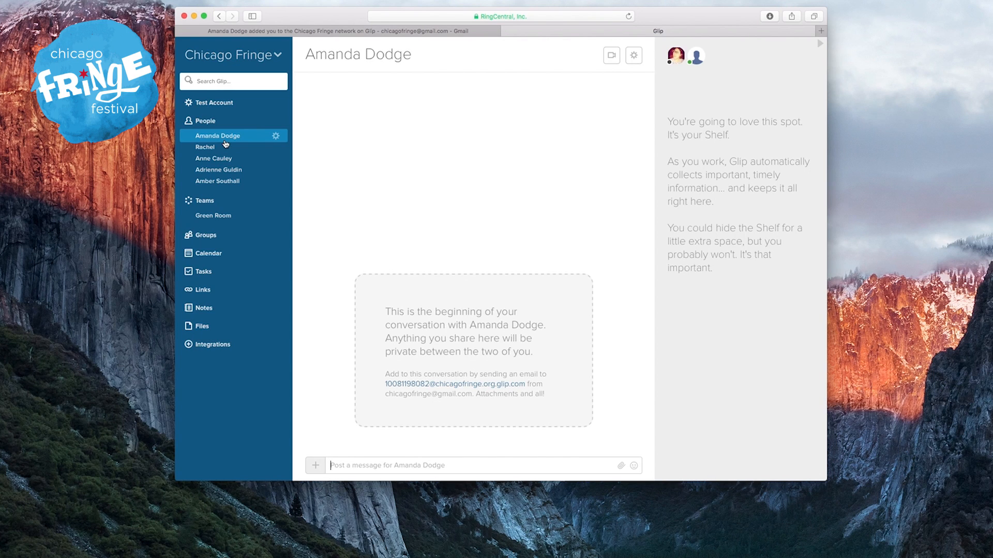
mouse_move(336, 397)
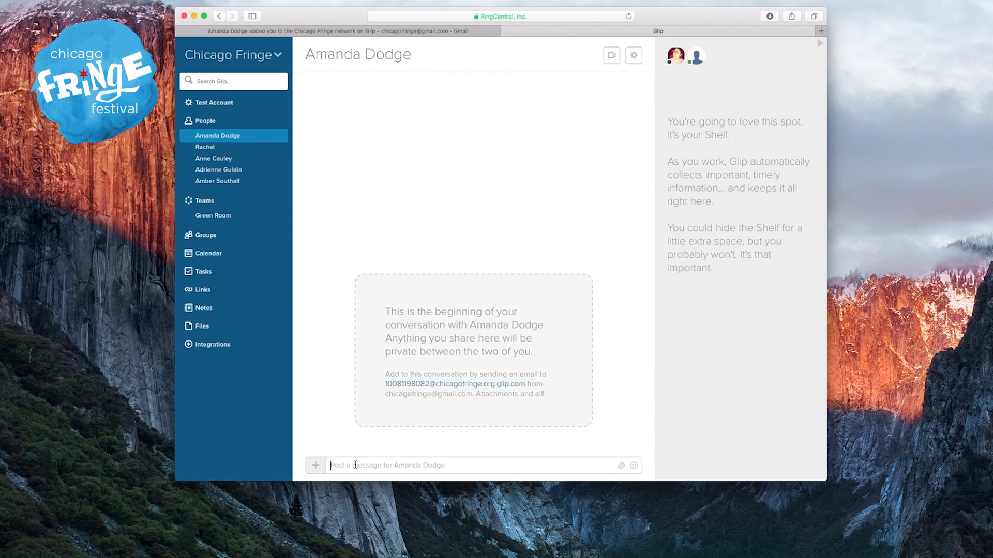
type("Hi, Amanda!")
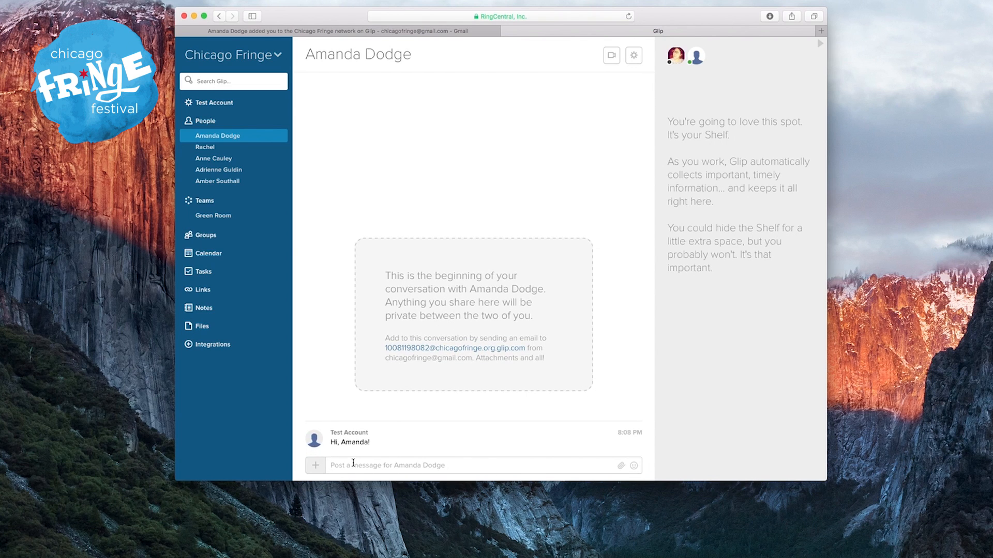
mouse_move(264, 253)
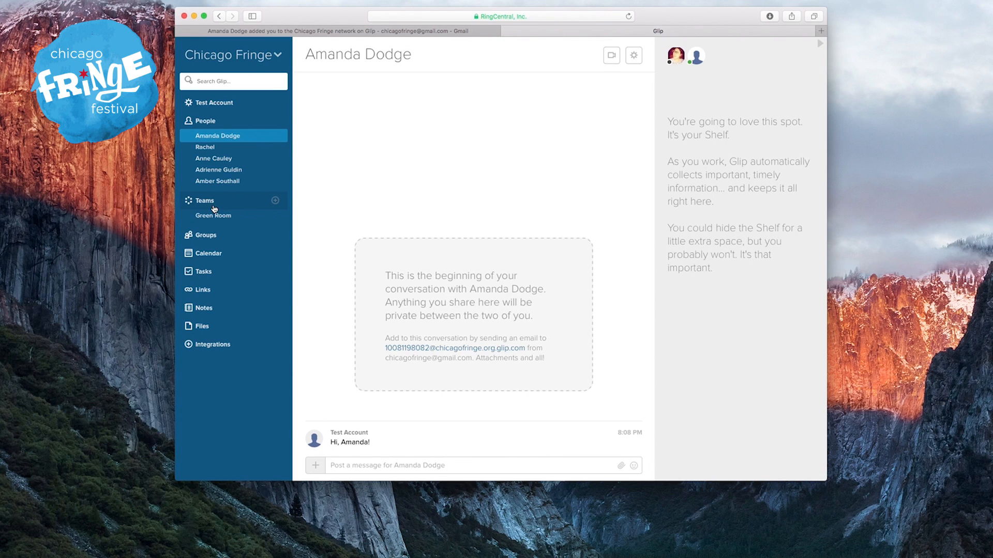
mouse_move(214, 210)
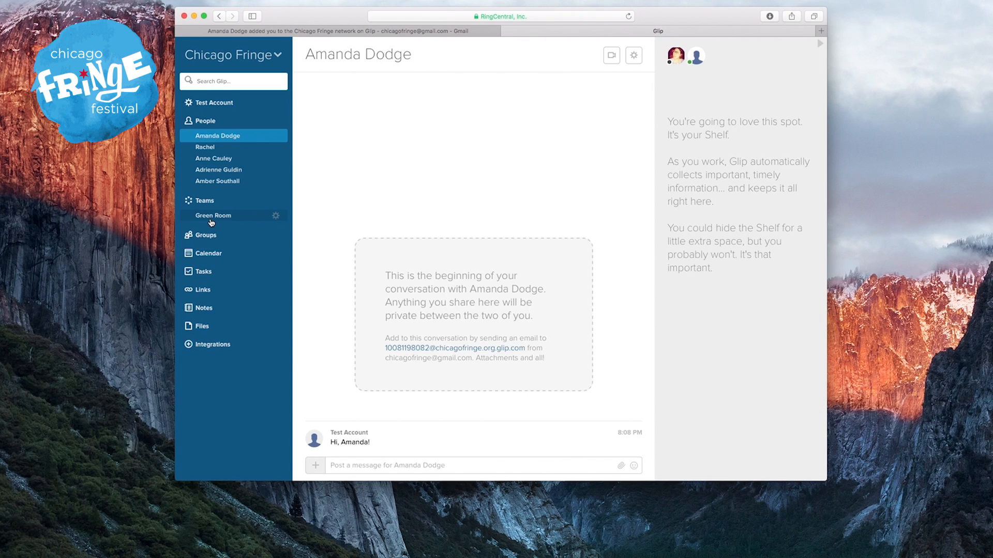
Step: Go to Green Room, then open the Teams & Projects overview
left_click(212, 215)
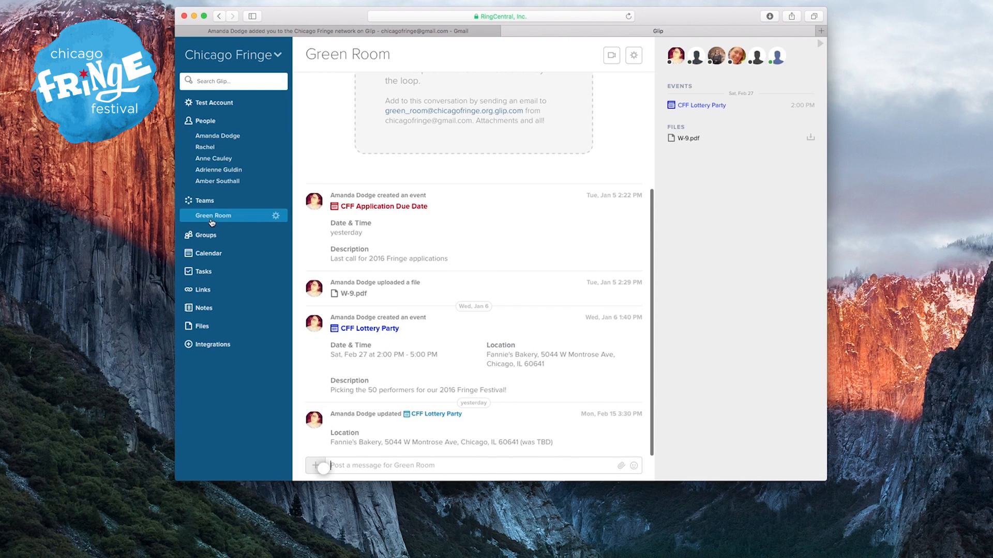
left_click(204, 201)
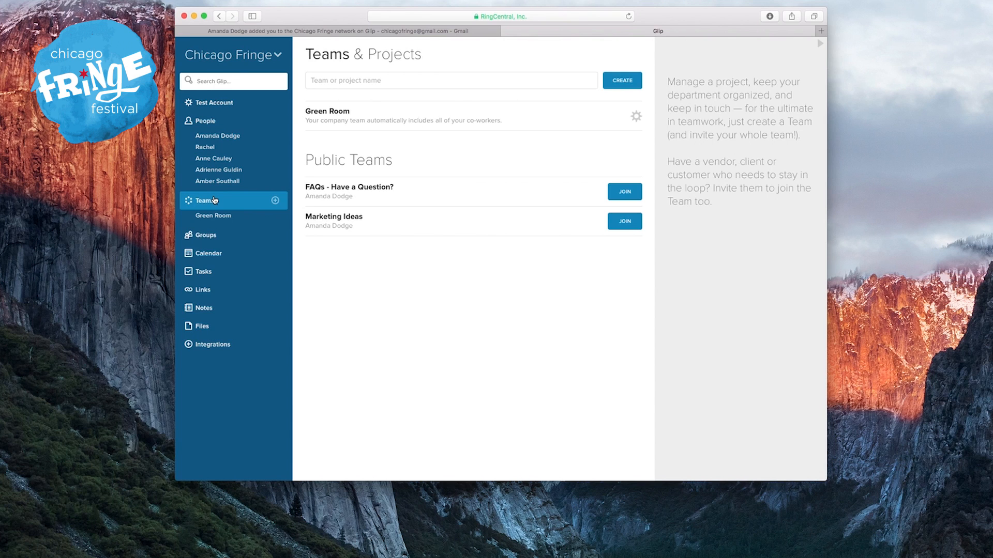
mouse_move(596, 196)
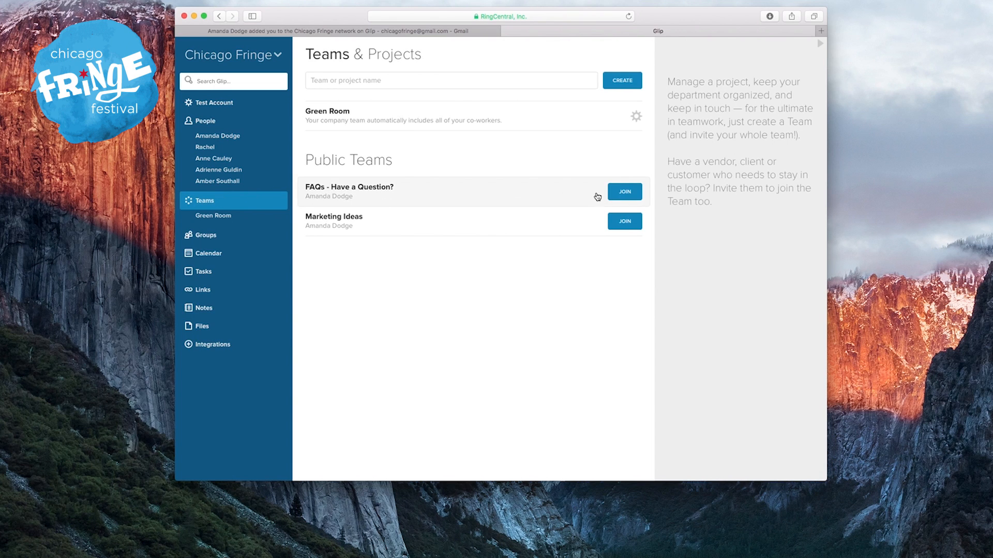
Step: Join FAQs - Have a Question? and Marketing Ideas, then open Marketing Ideas
left_click(624, 191)
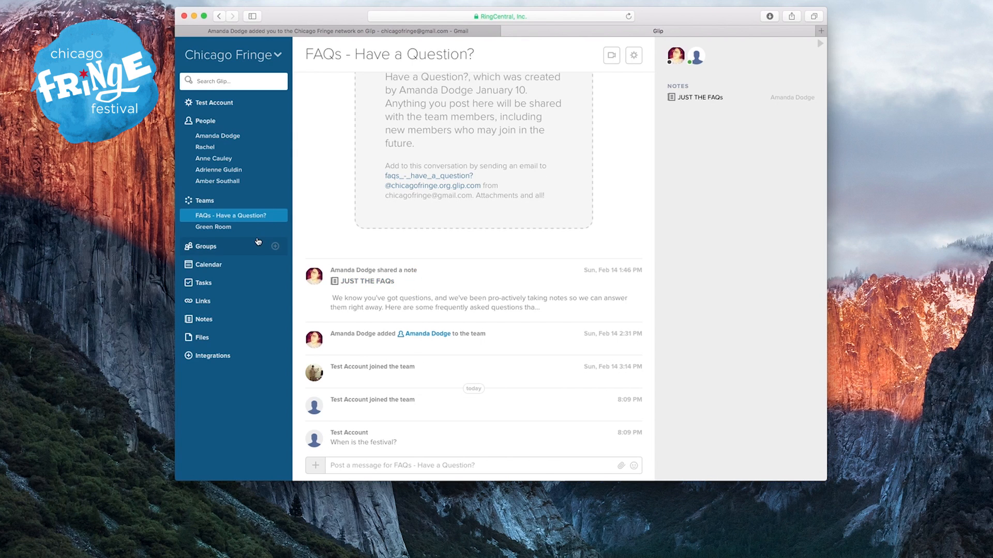
left_click(203, 201)
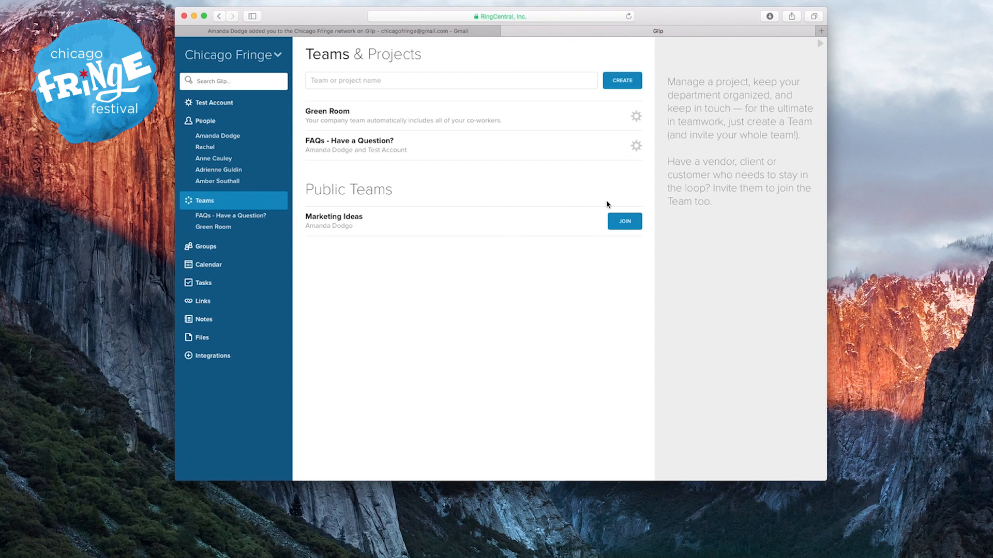
left_click(624, 221)
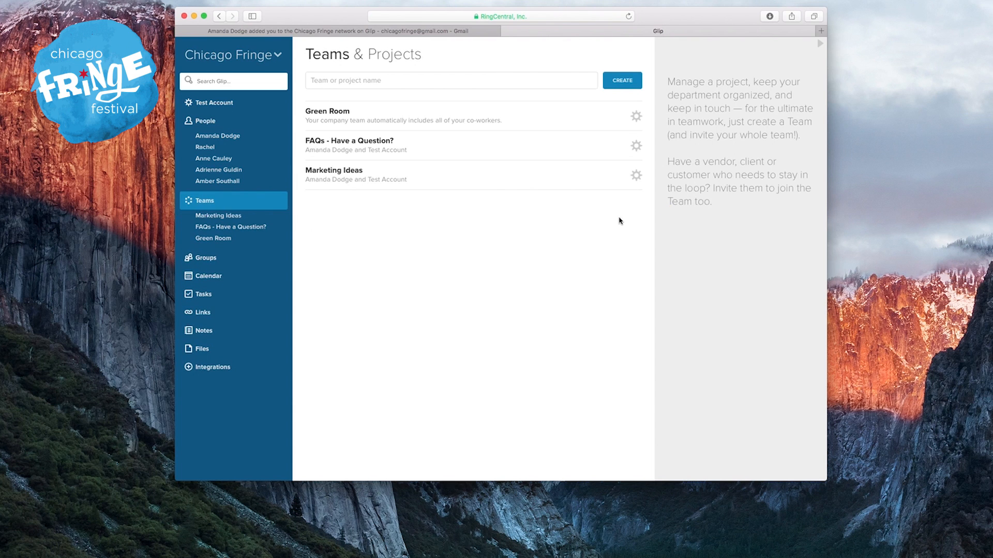
left_click(218, 215)
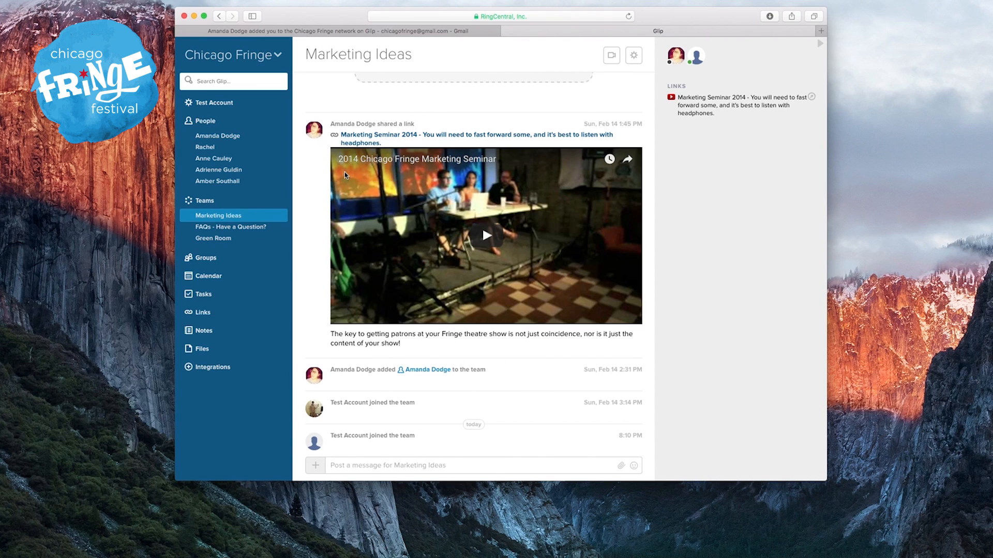
mouse_move(220, 263)
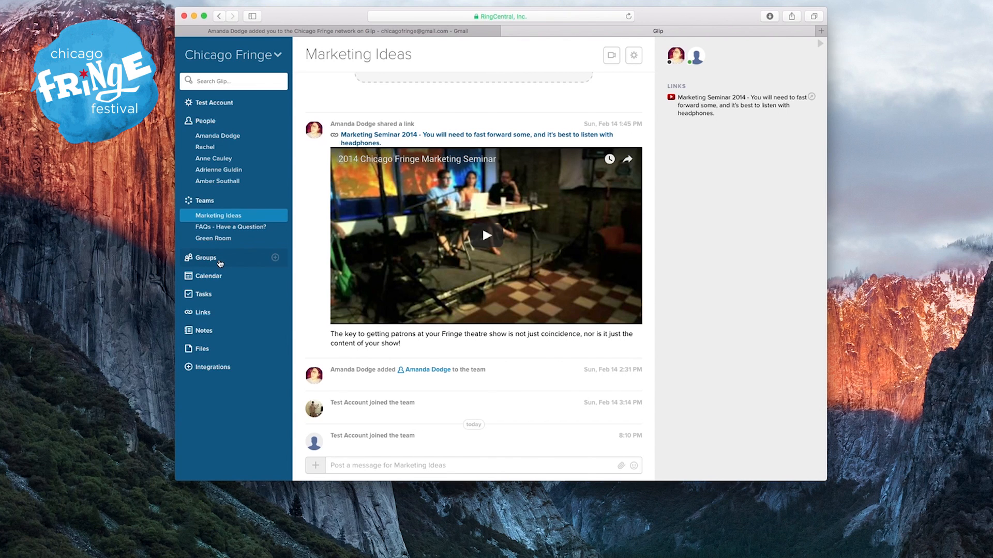
Step: Open the February 2016 calendar month view from the sidebar
left_click(205, 257)
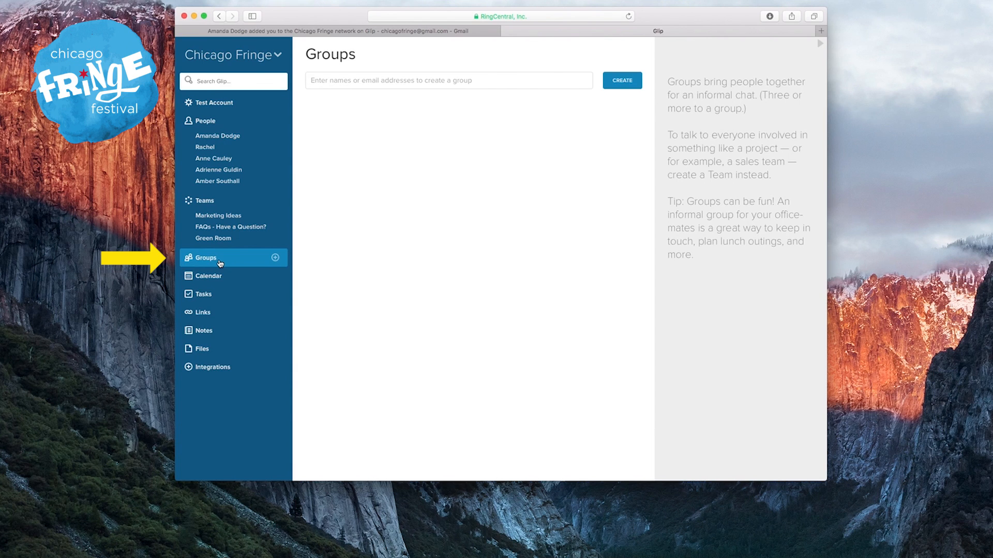
mouse_move(208, 276)
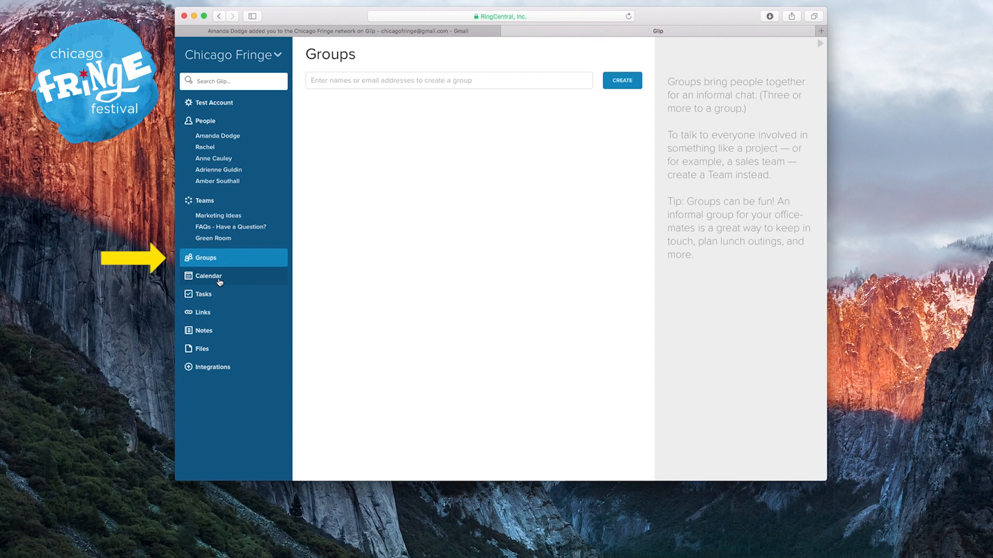
left_click(209, 276)
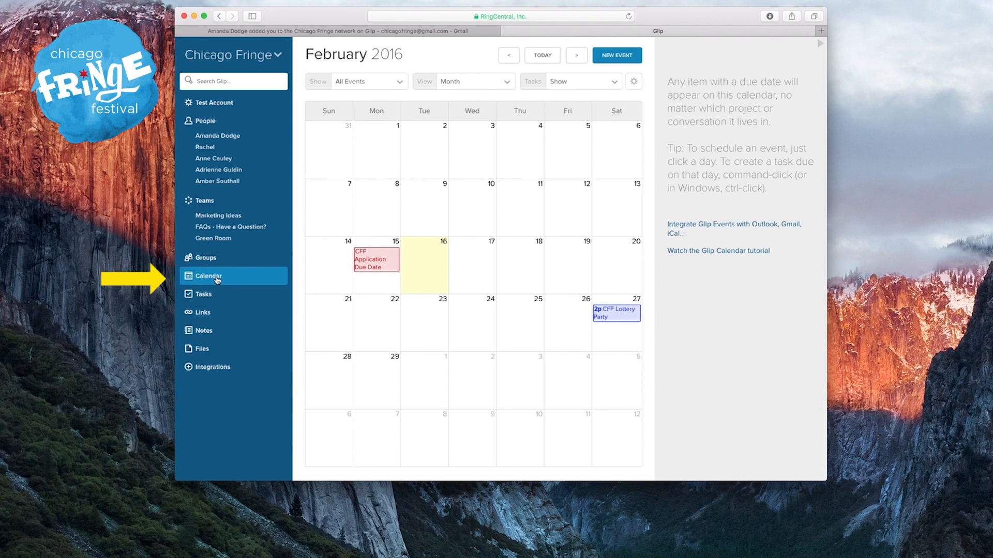
Step: Create task 'complete docs' due 3/2/16, posted privately to Me
left_click(203, 293)
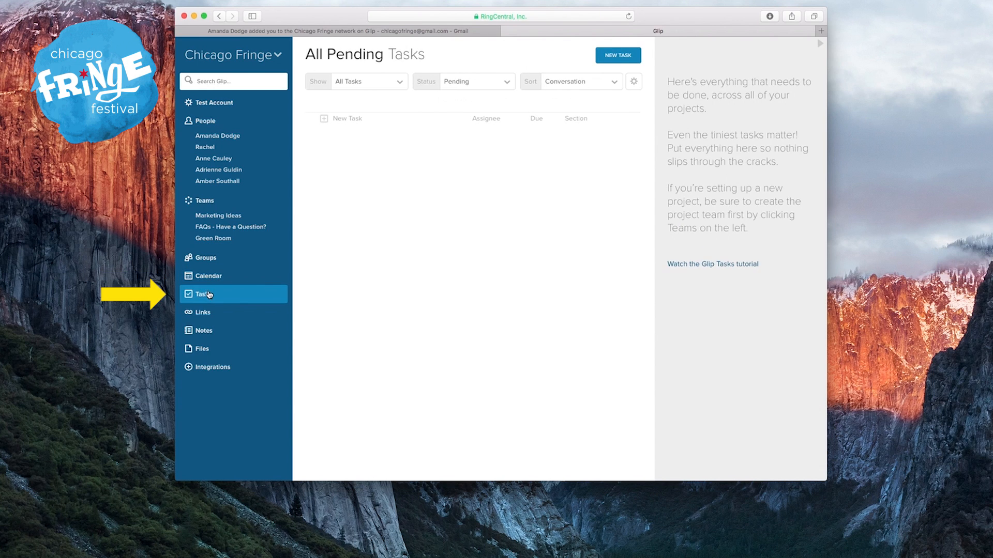
mouse_move(346, 298)
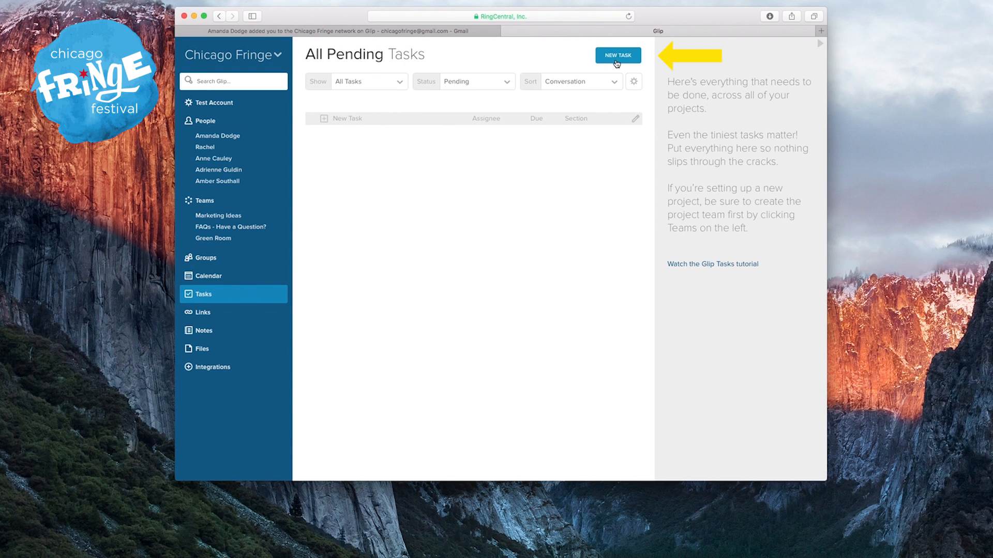
left_click(617, 55)
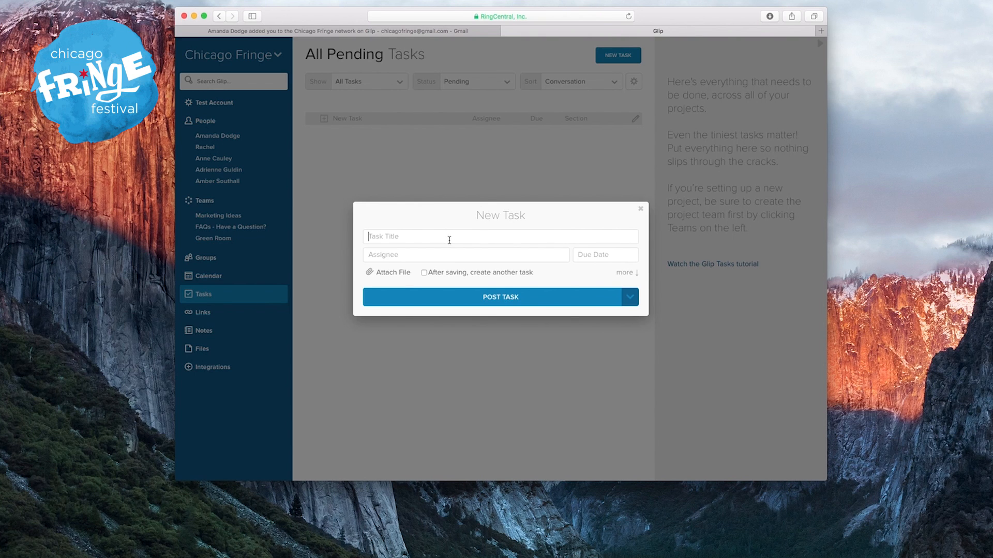
type("complete do")
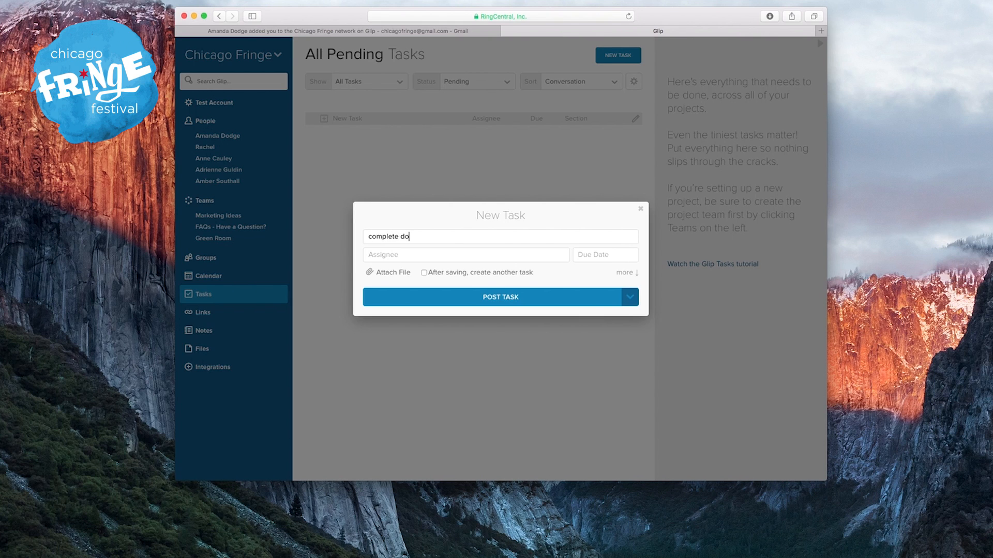
type("cs")
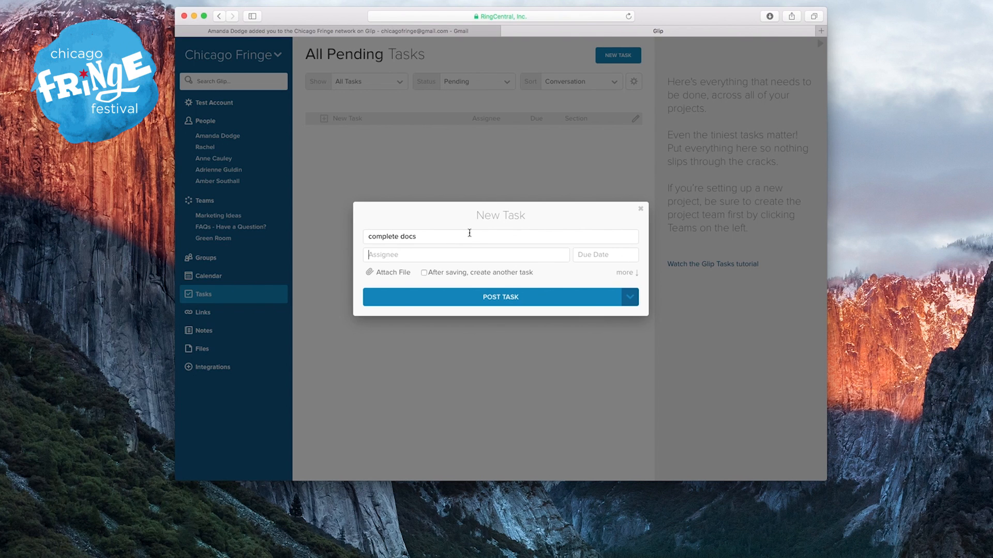
left_click(603, 254)
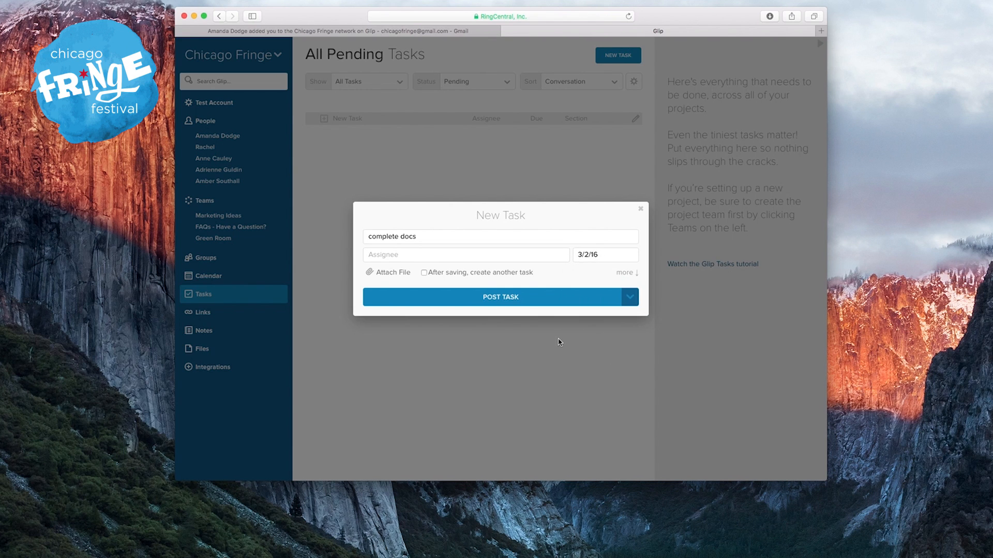
left_click(629, 297)
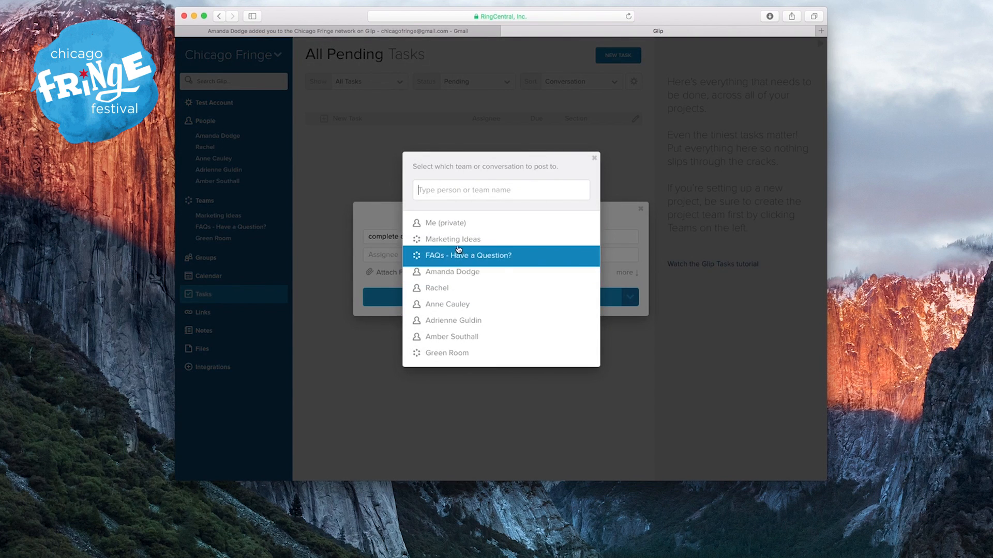
left_click(446, 223)
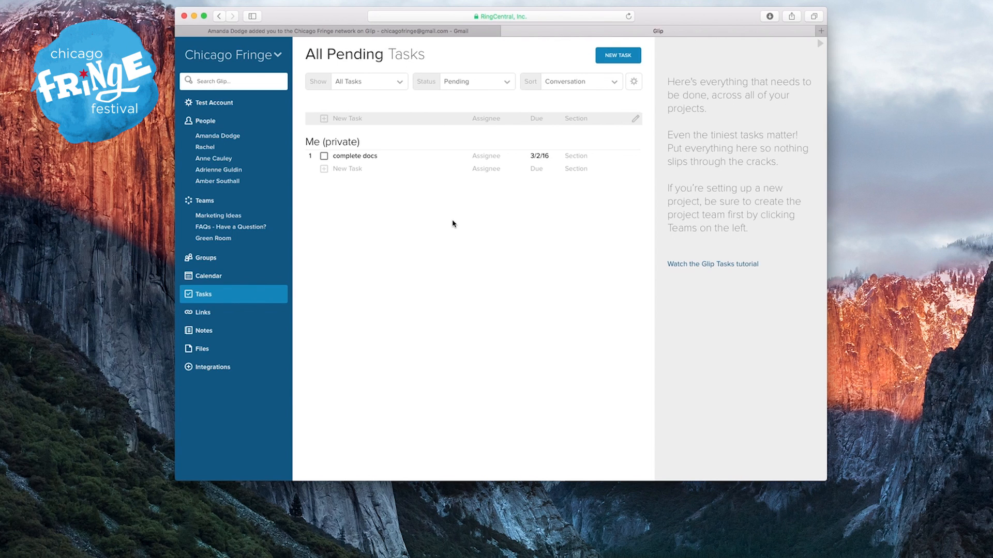
mouse_move(226, 314)
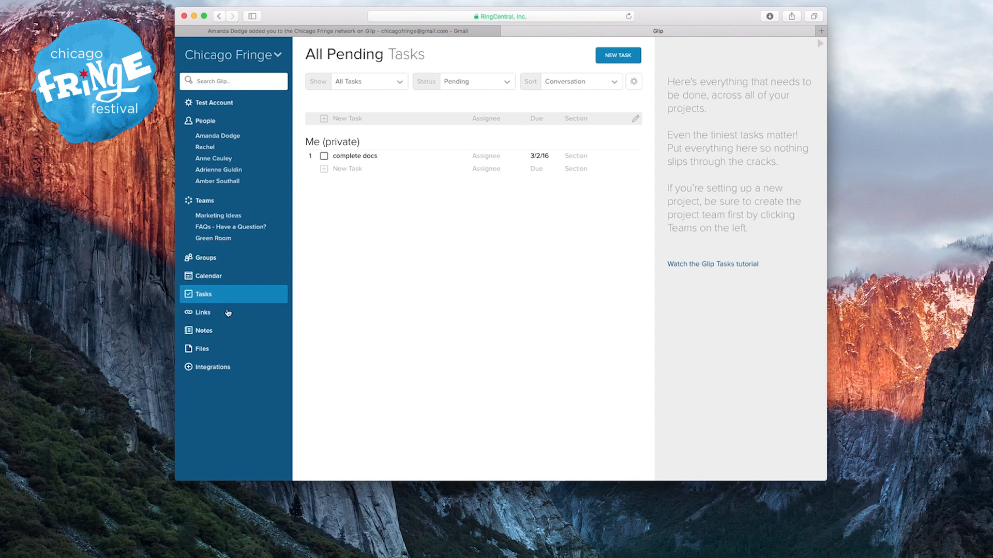
Step: Browse the shared links list showing all links, then move on to the notes list
left_click(203, 312)
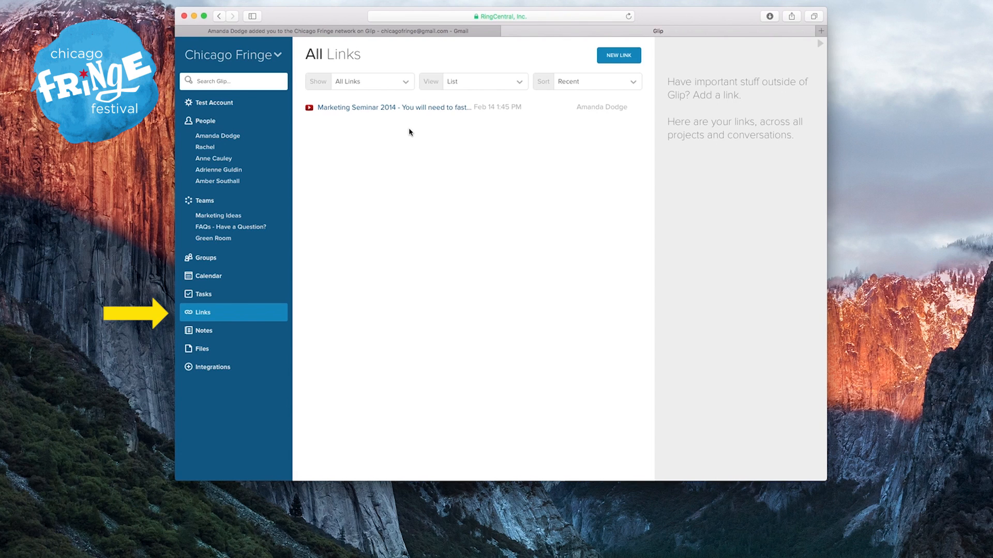
mouse_move(395, 68)
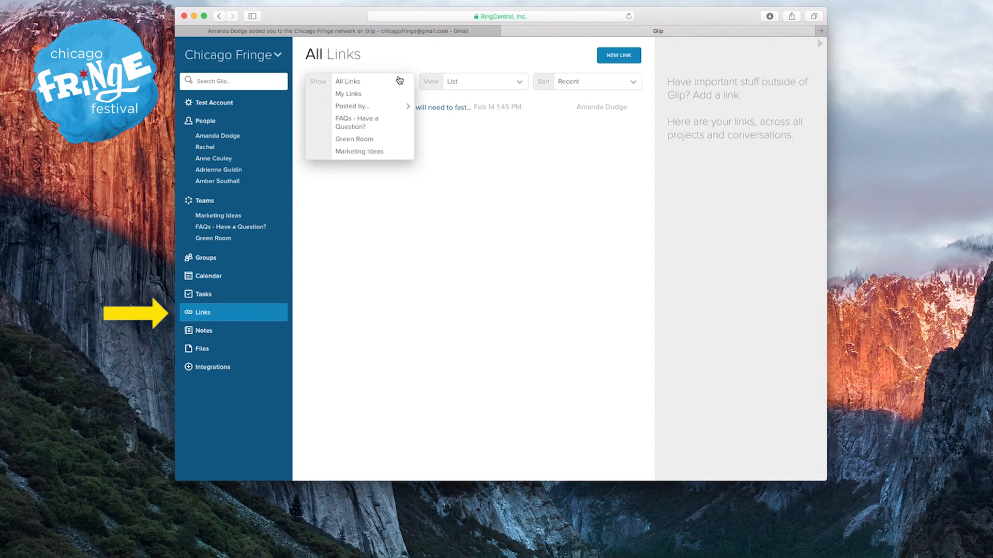
left_click(347, 81)
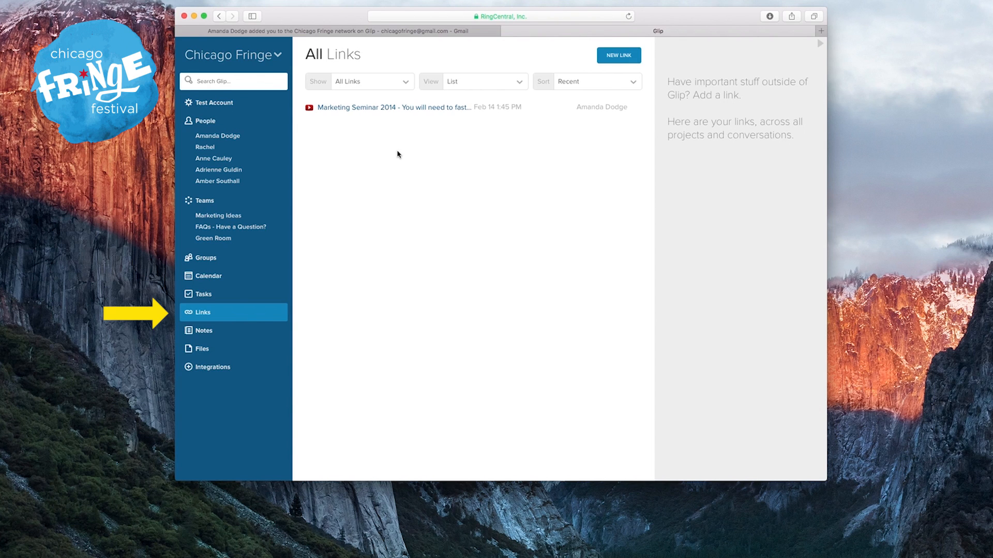
left_click(204, 330)
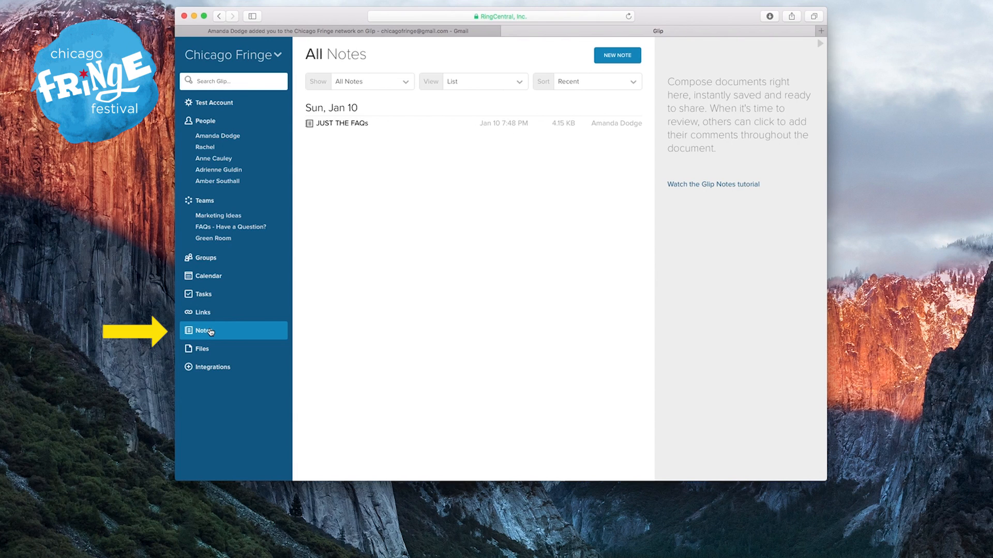
mouse_move(384, 123)
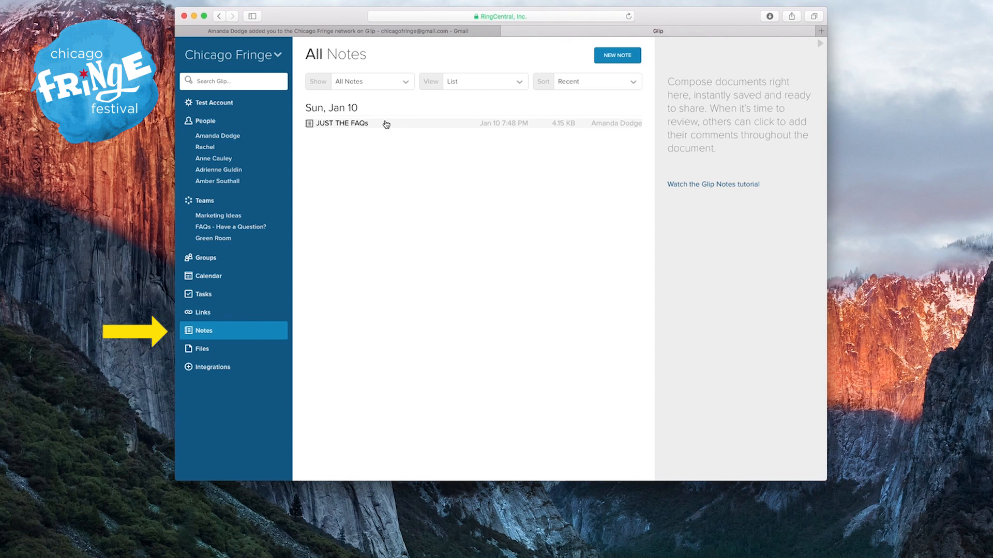
mouse_move(383, 155)
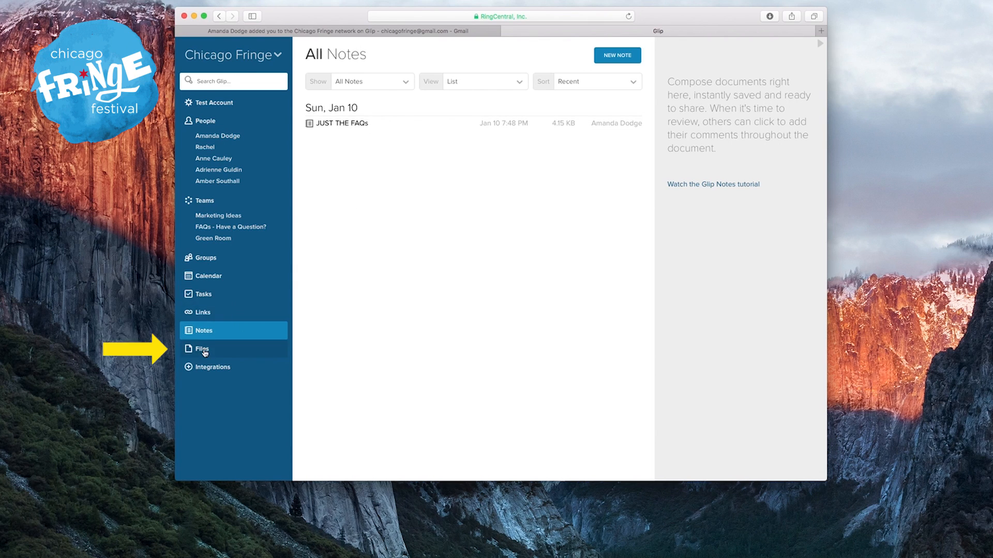
Step: Open All Files to see the Green Room collection containing W-9.pdf
left_click(203, 349)
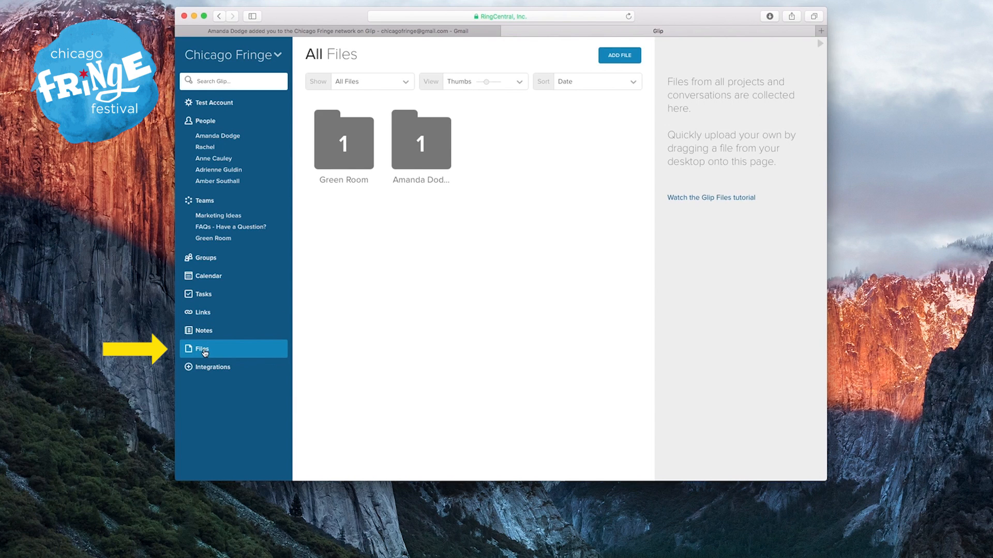
mouse_move(363, 287)
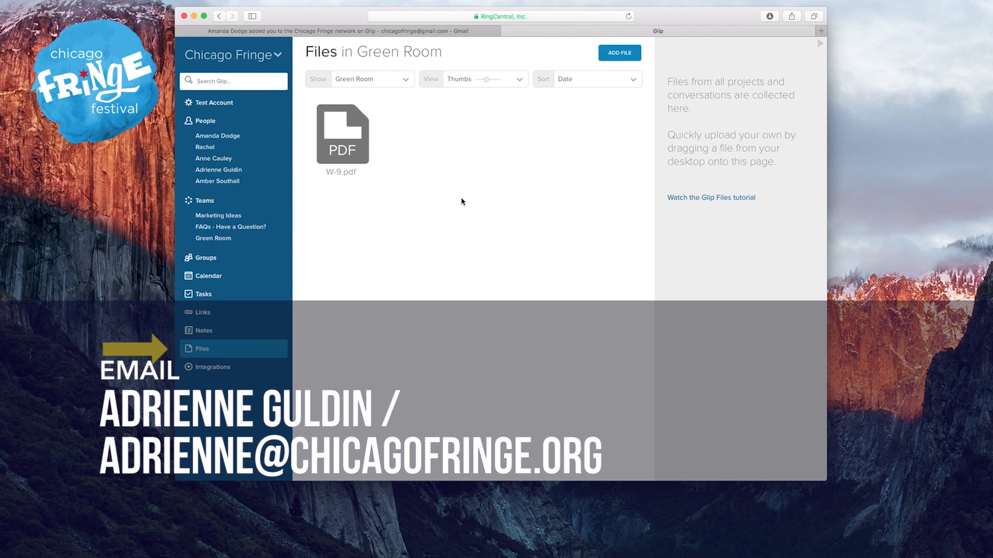
mouse_move(272, 239)
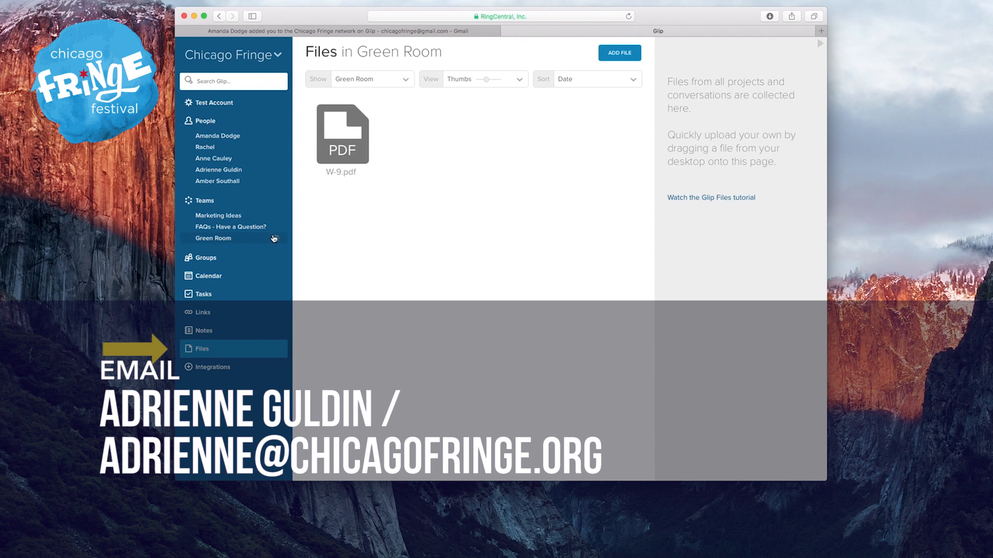
Step: Return to the Dashboard from the Test Account menu to see 'complete docs' under My Tasks
left_click(214, 103)
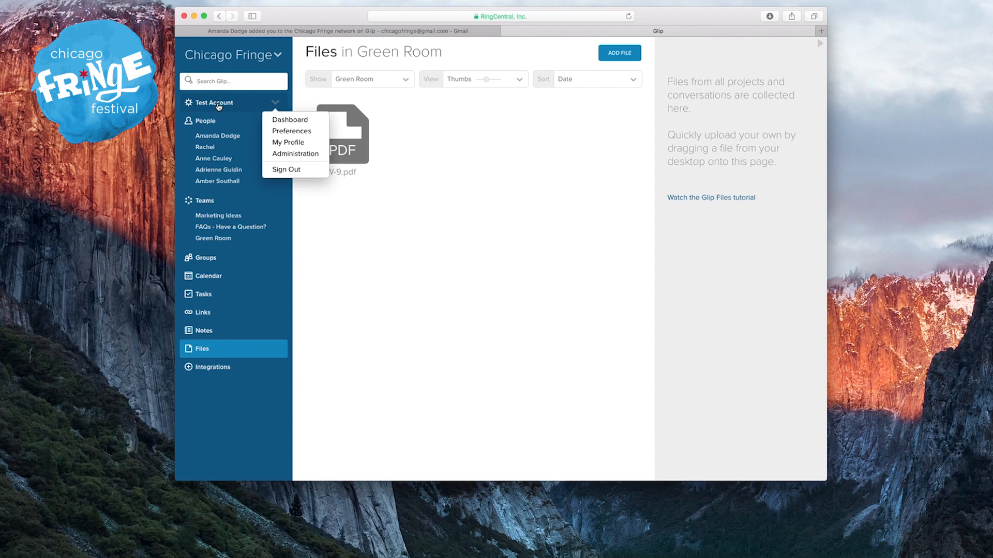
left_click(290, 120)
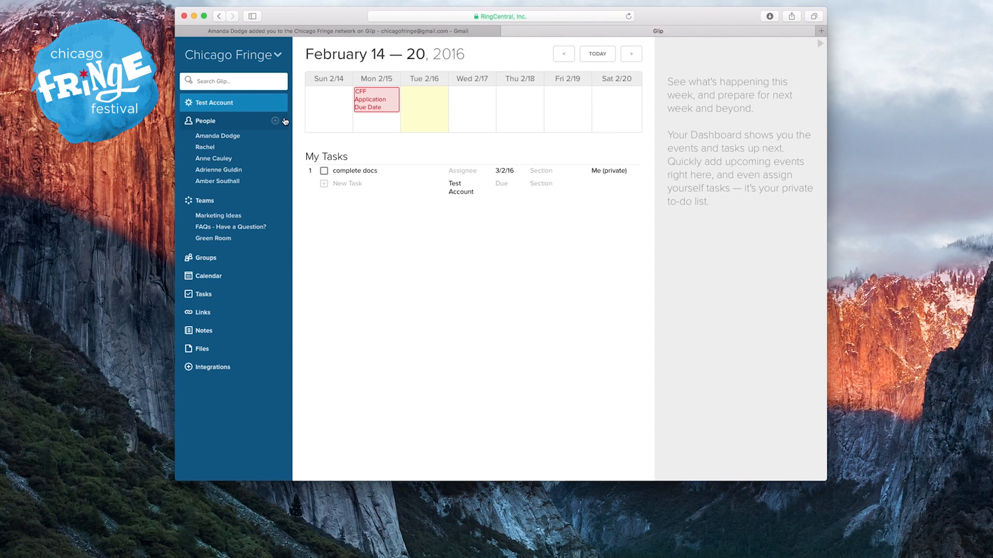
mouse_move(285, 133)
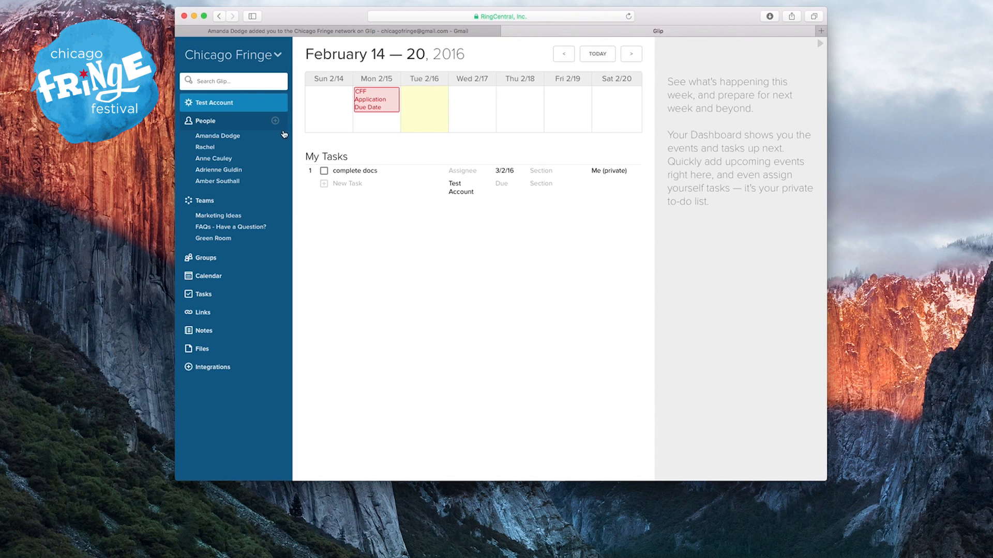
mouse_move(394, 273)
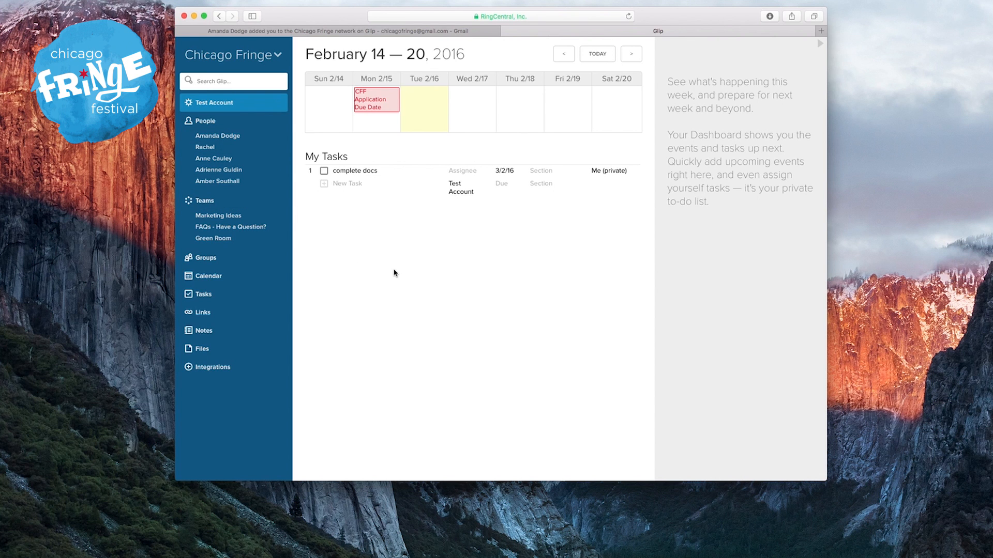